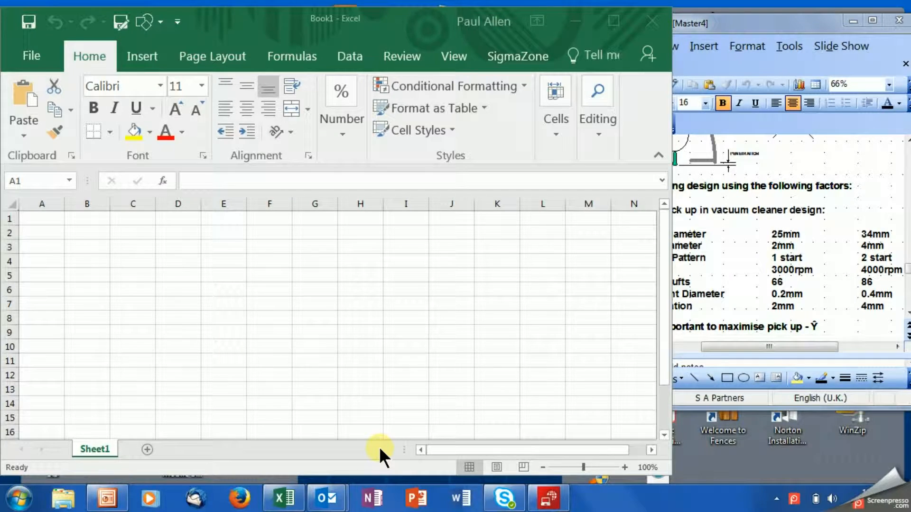
mouse_move(345, 288)
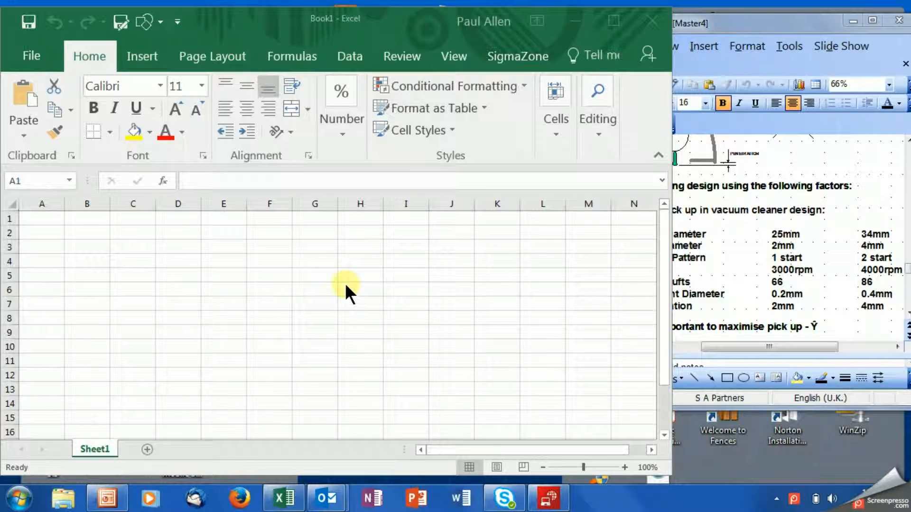
mouse_move(516, 56)
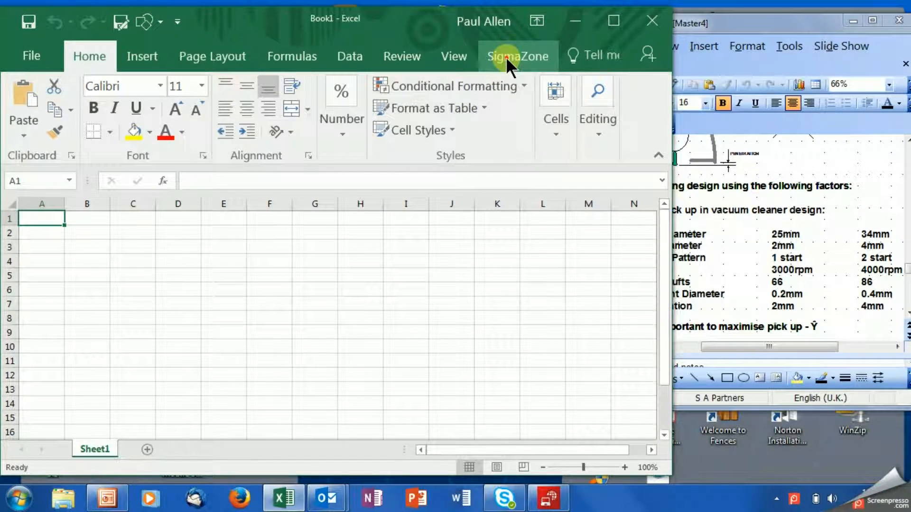
Show the SigmaZone DOE PRO ribbon tools for the blank workbook.
click(517, 56)
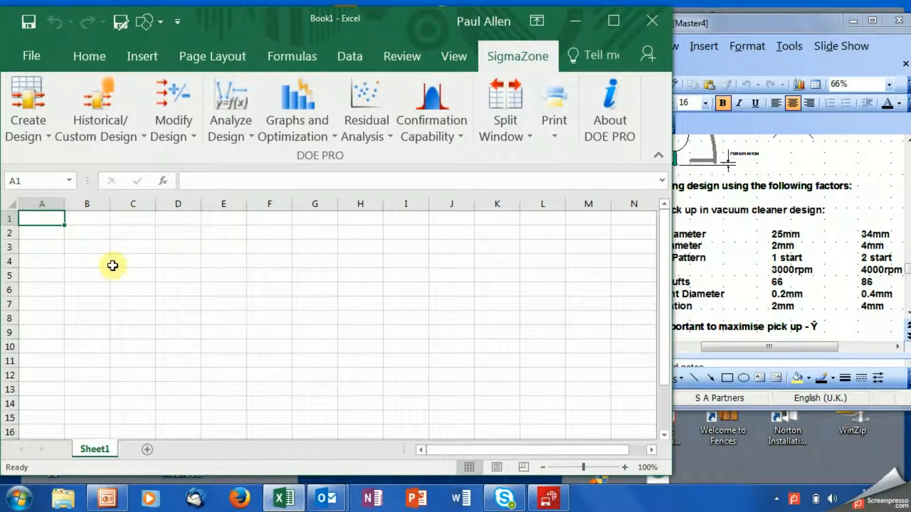
mouse_move(242, 140)
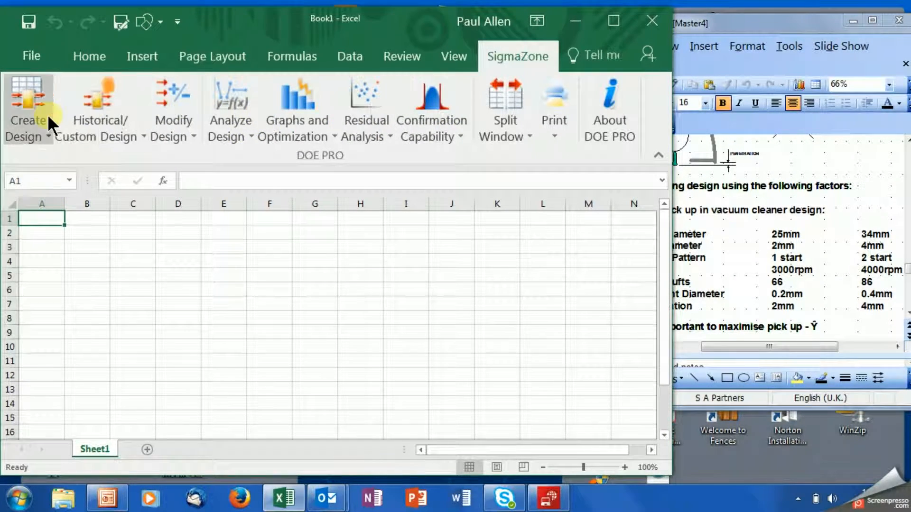
mouse_move(463, 271)
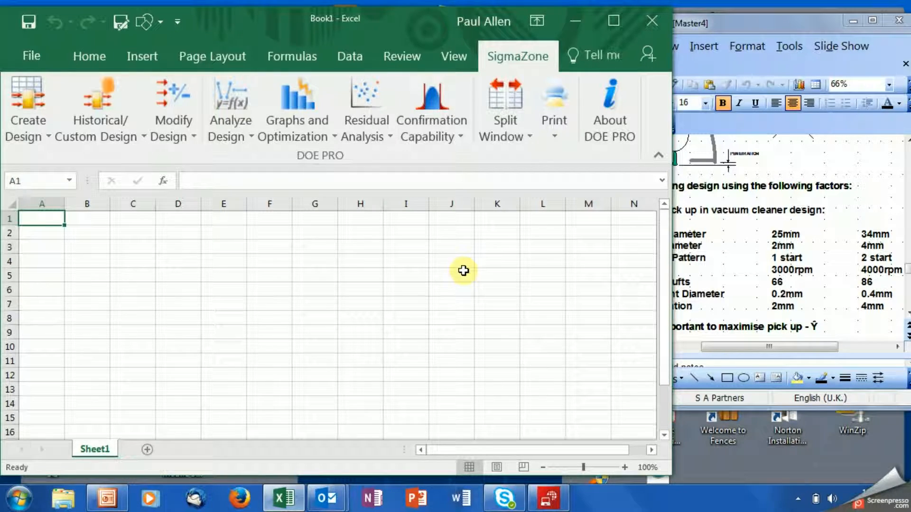
mouse_move(769, 79)
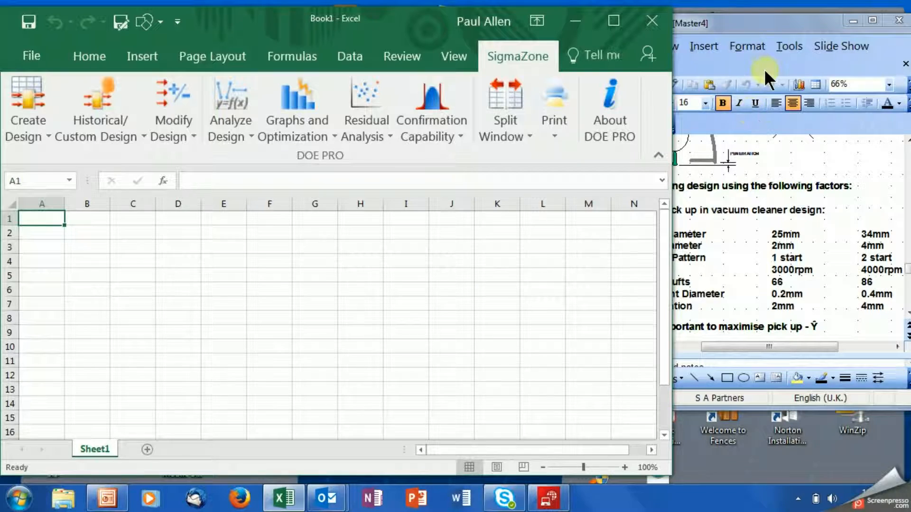
click(767, 23)
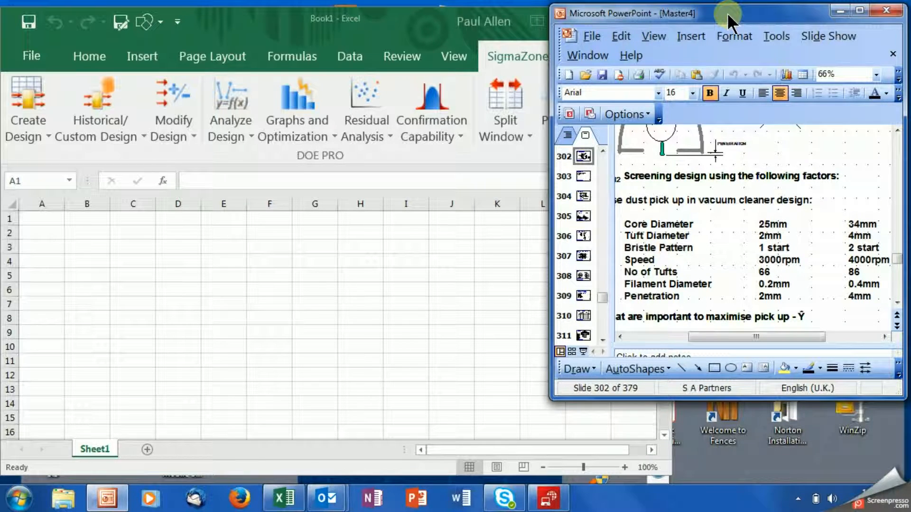
mouse_move(418, 30)
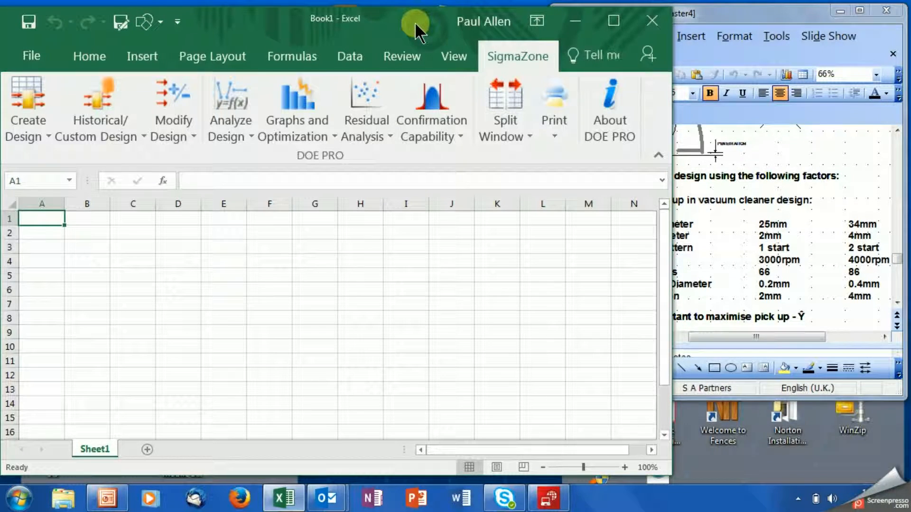
mouse_move(172, 134)
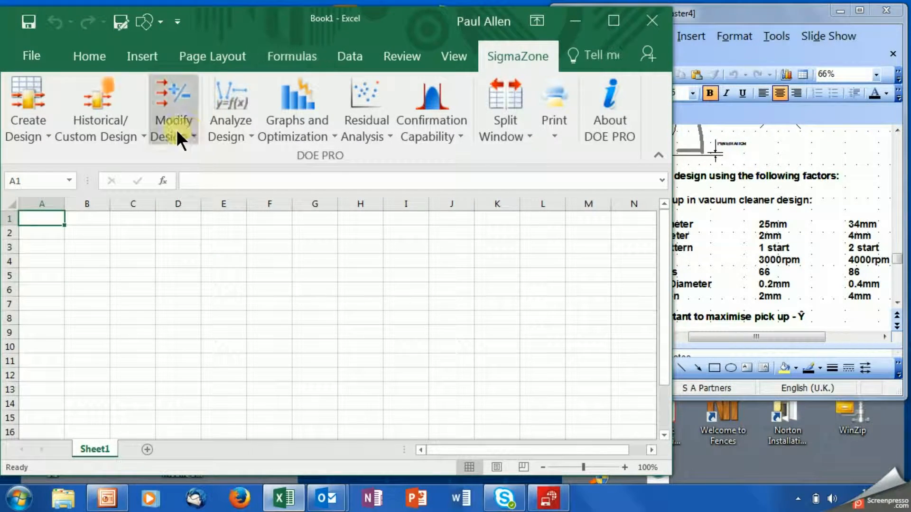
mouse_move(27, 107)
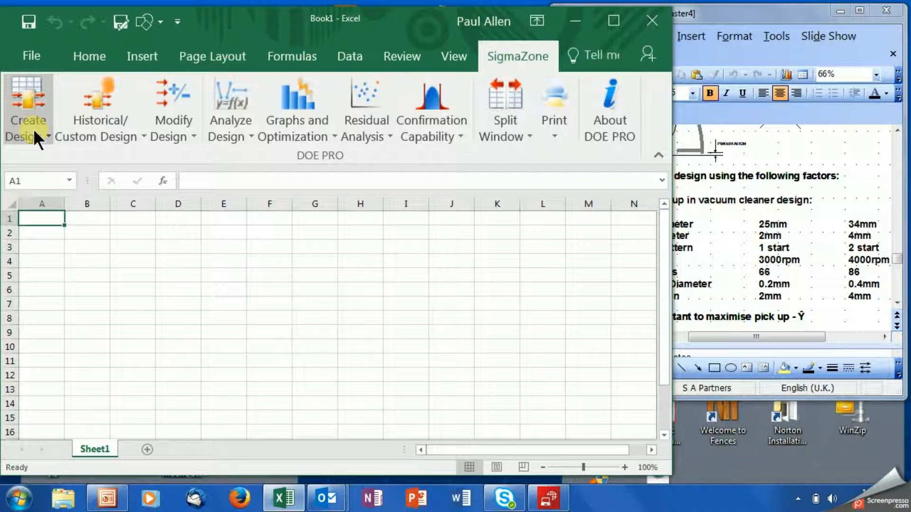
Start a computer-aided design from Create Design to reach the 2-level design choices.
click(27, 110)
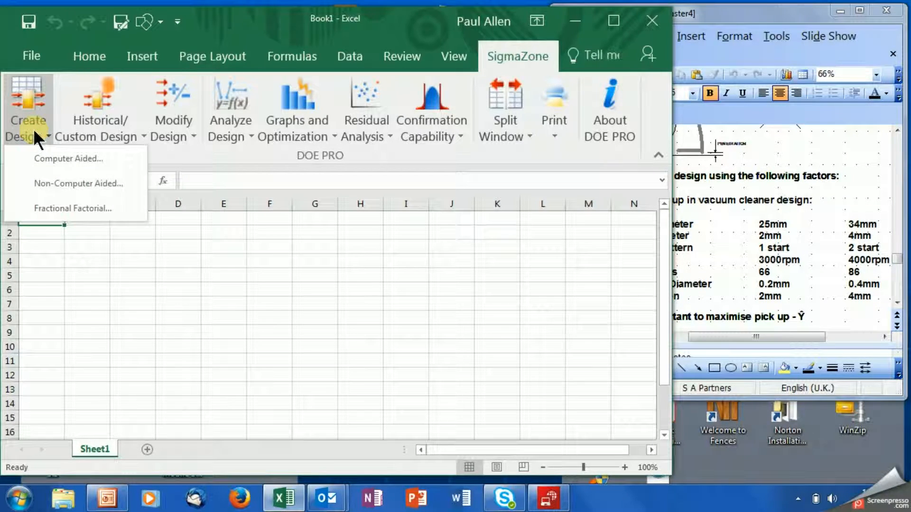
mouse_move(76, 183)
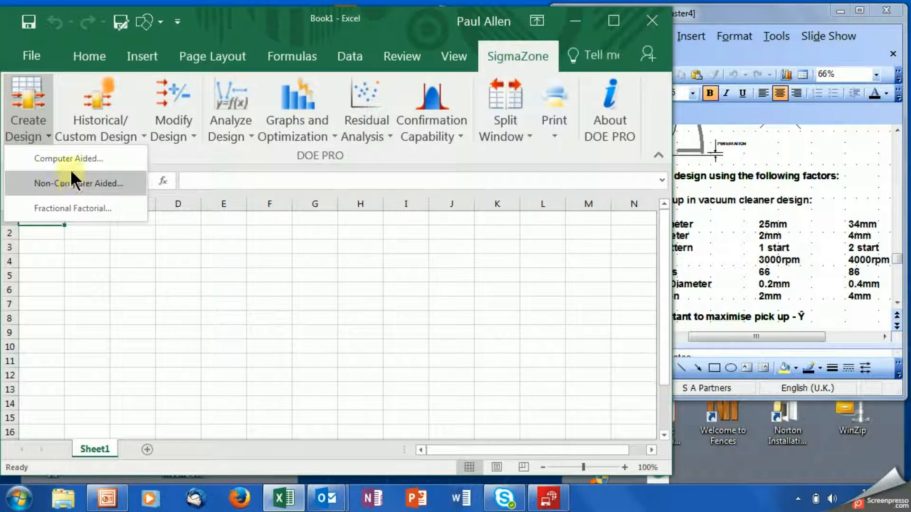
mouse_move(69, 159)
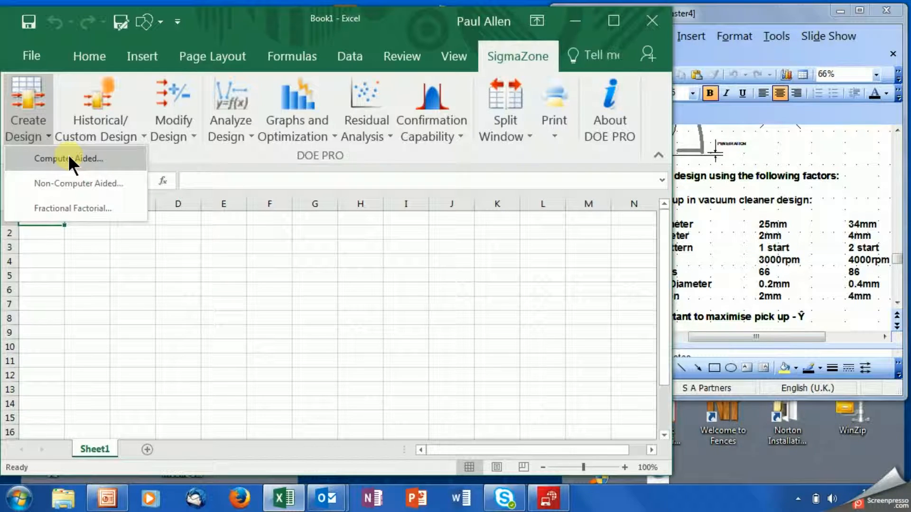
click(69, 159)
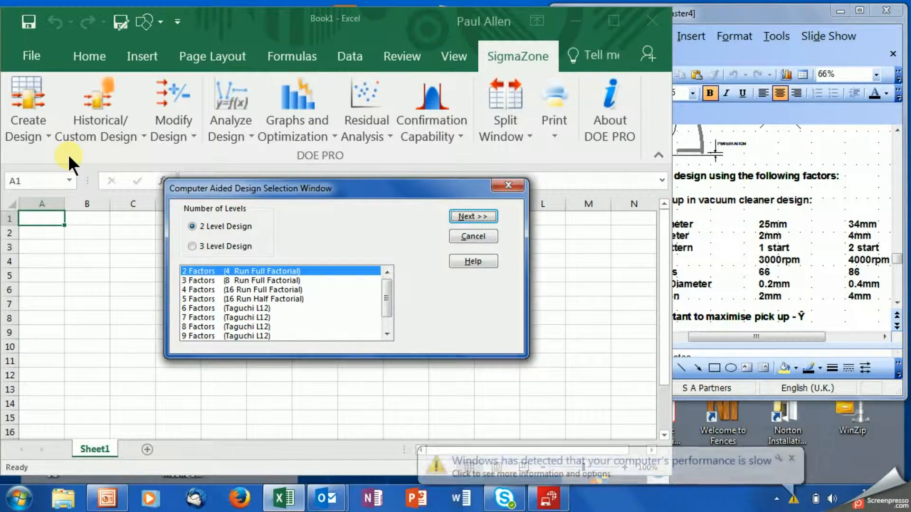
mouse_move(750, 450)
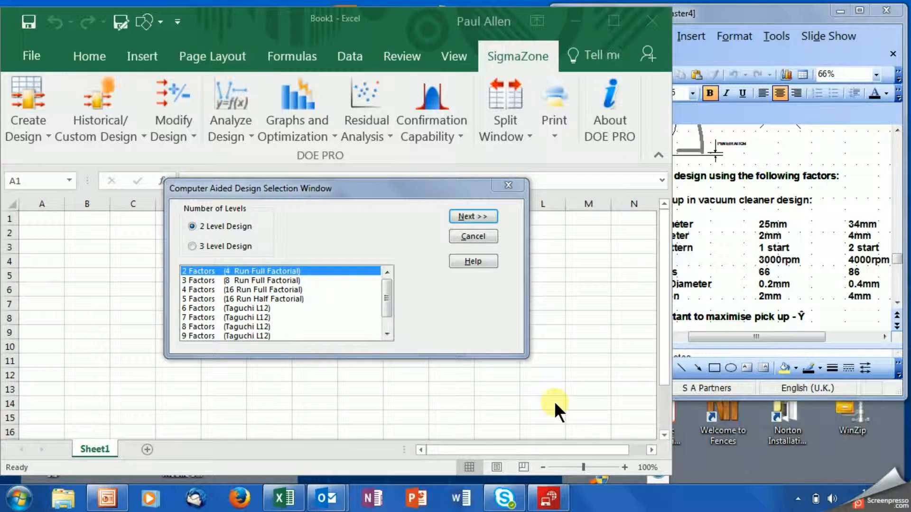
mouse_move(219, 358)
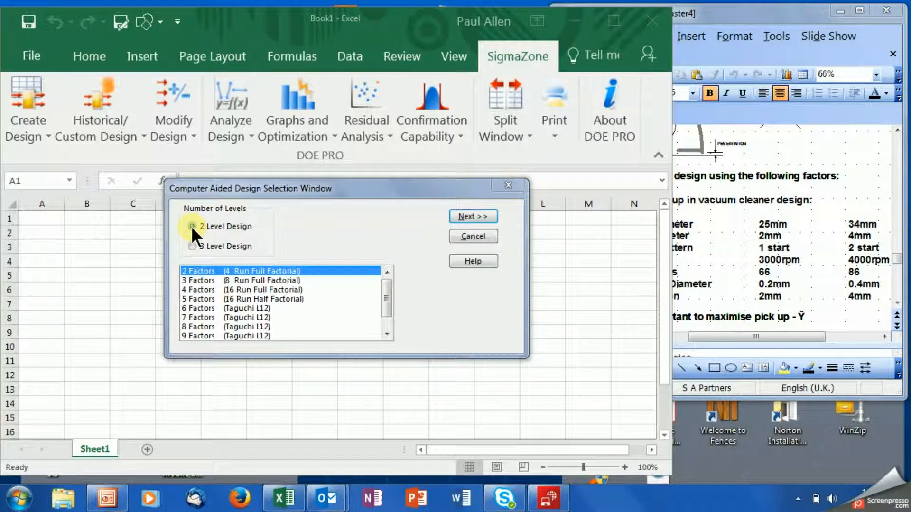
mouse_move(197, 322)
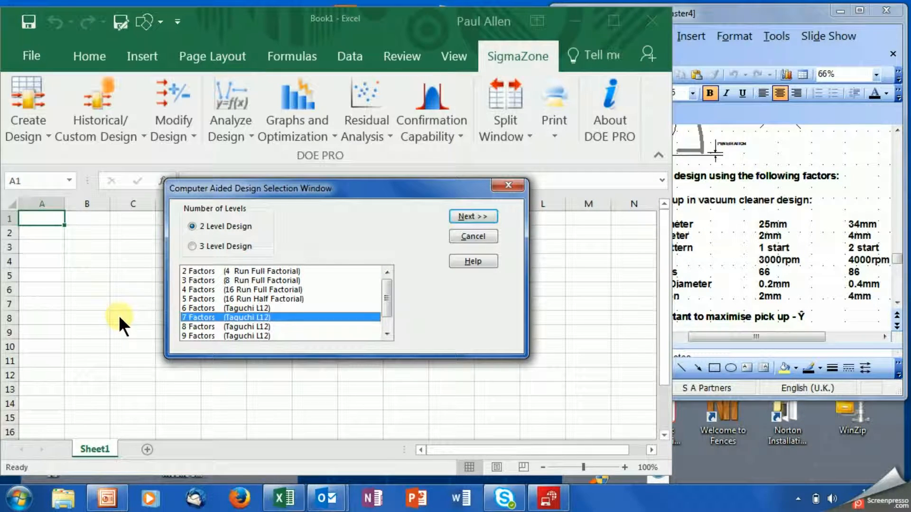
mouse_move(293, 255)
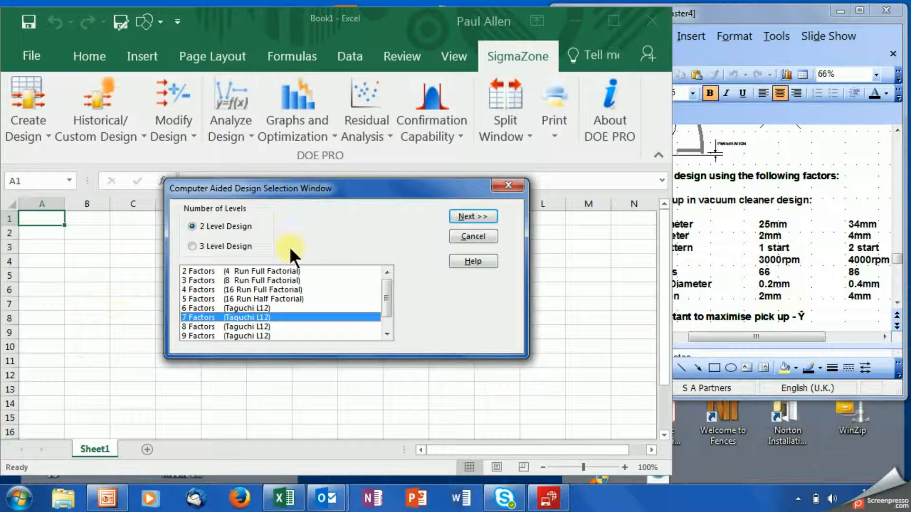
Define factor A as Brush Diameter with low 25 and high 34.
click(472, 236)
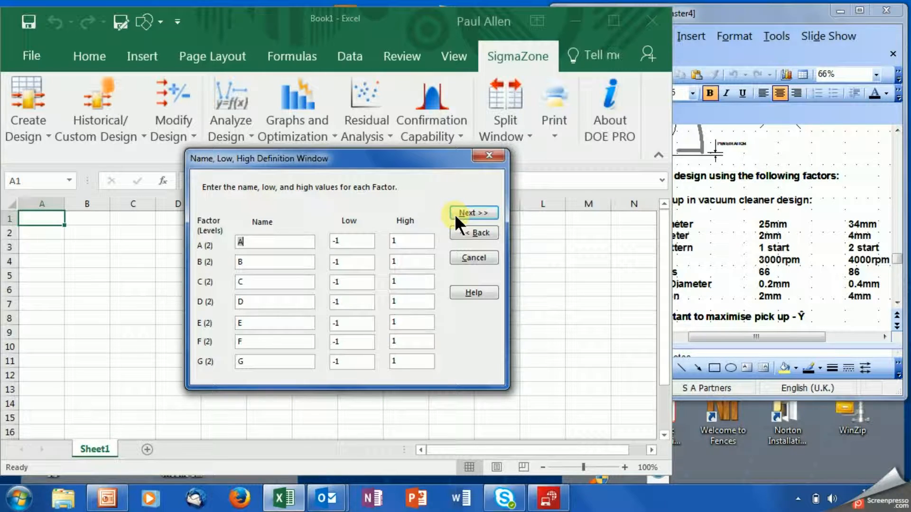
text(Brush)
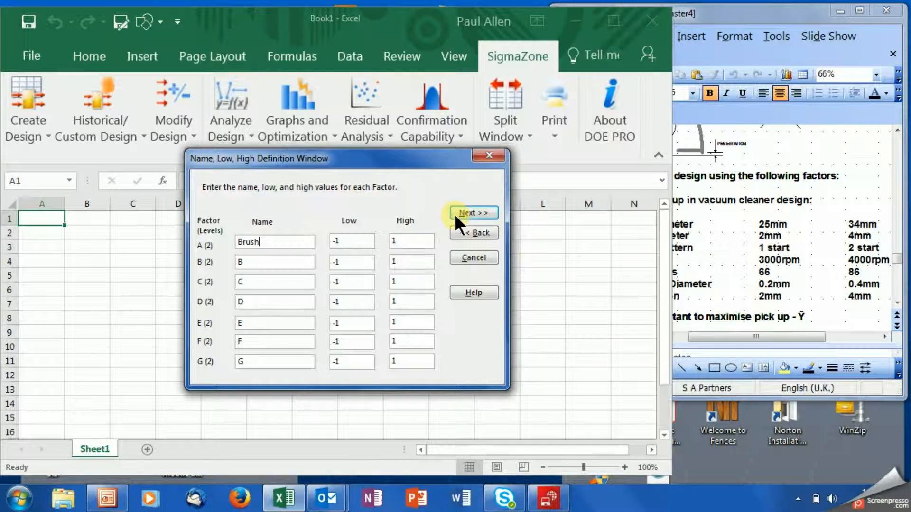
text(Diameter)
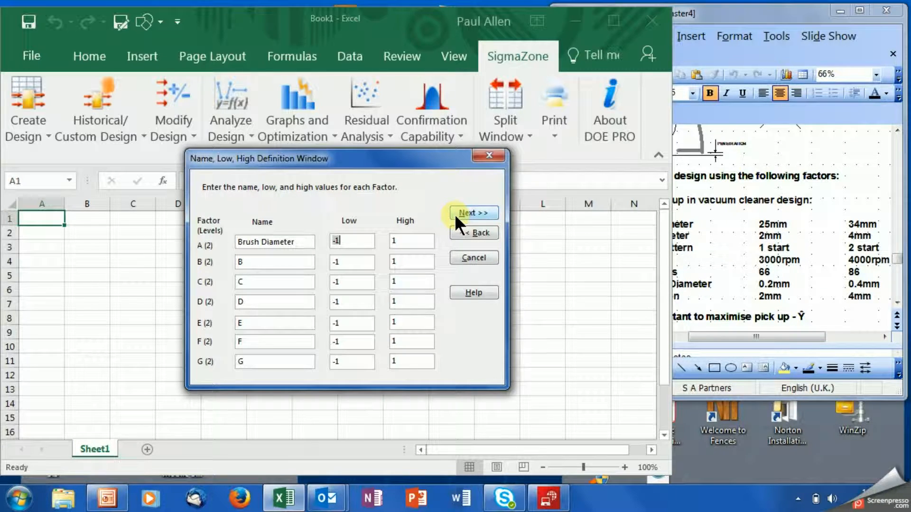
text(25)
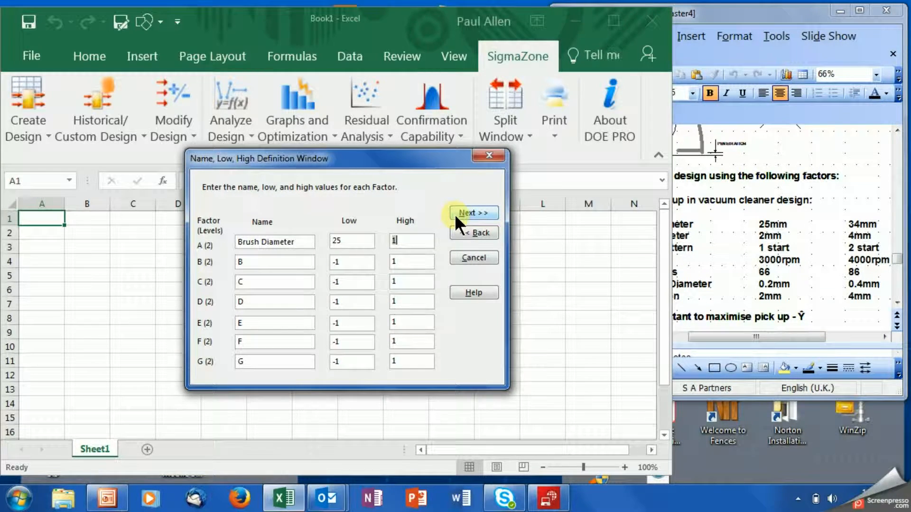
text(34)
click(275, 282)
text(P)
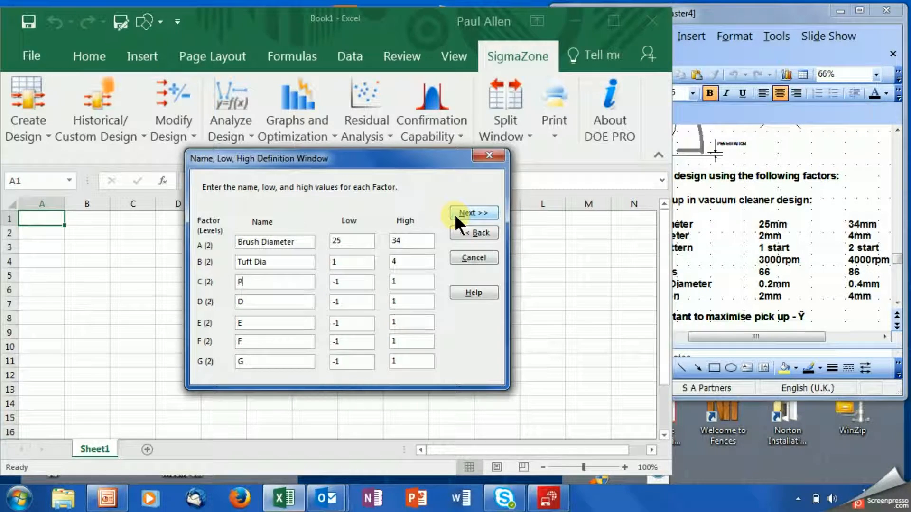
Define Tuft Dia 1–4, Pattern 1–2 and RPM 3000–4000 for factors B to D.
text(attern)
click(352, 281)
text(1)
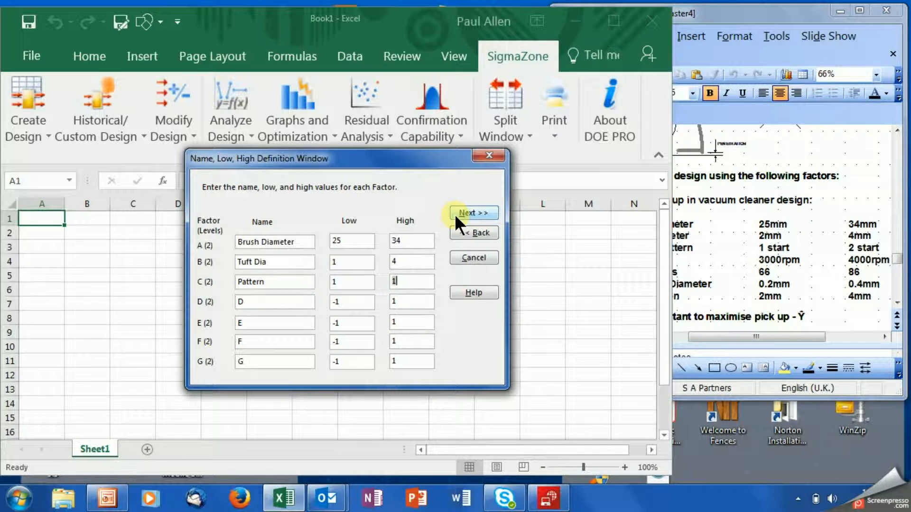
text(2)
click(411, 302)
text(4)
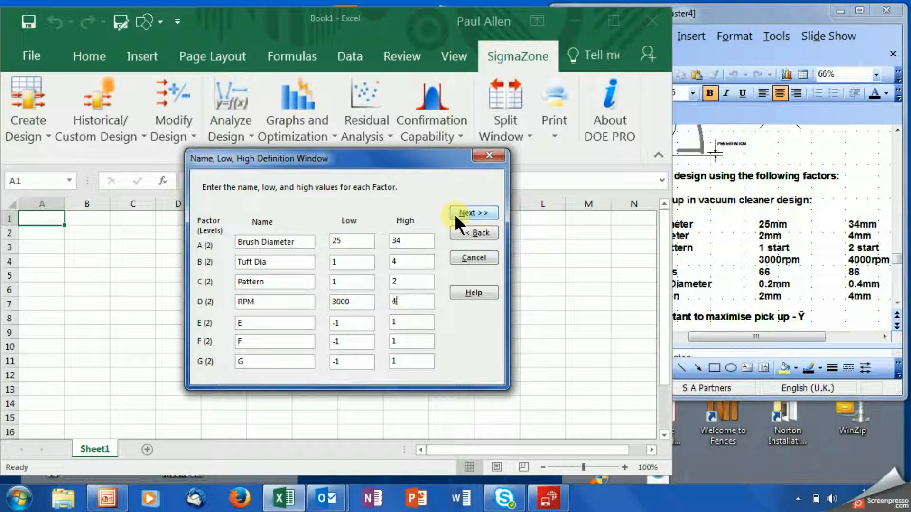
text(000)
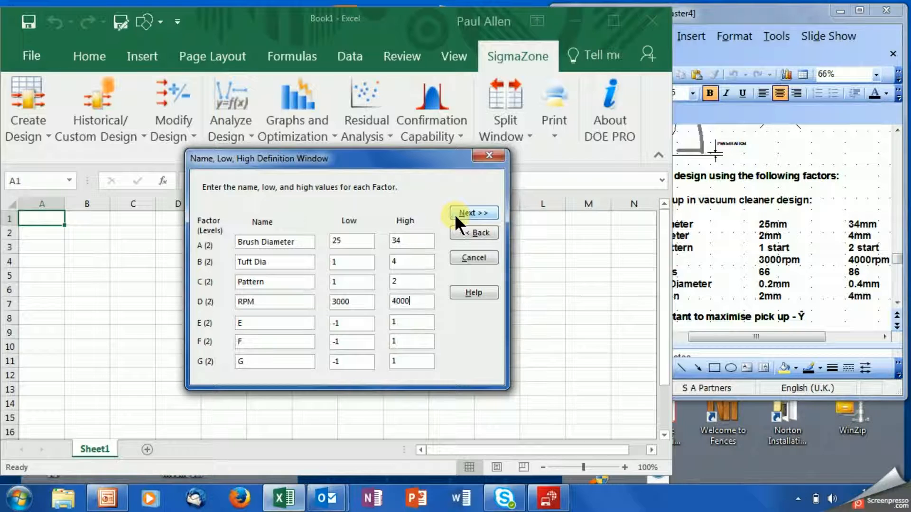
Define factor E as No of Tufts 66–86 and factor F as Bristle Diameter .2–.4.
click(273, 322)
text(N)
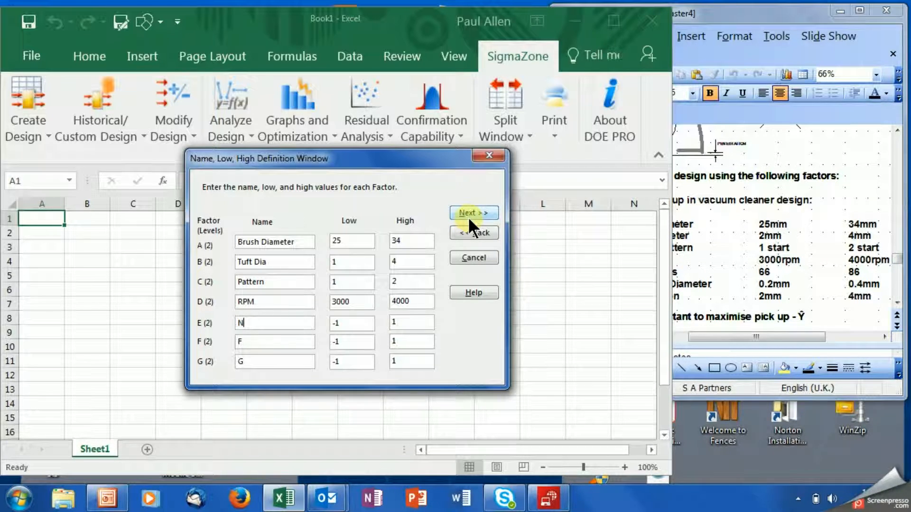
text(o of Tufts)
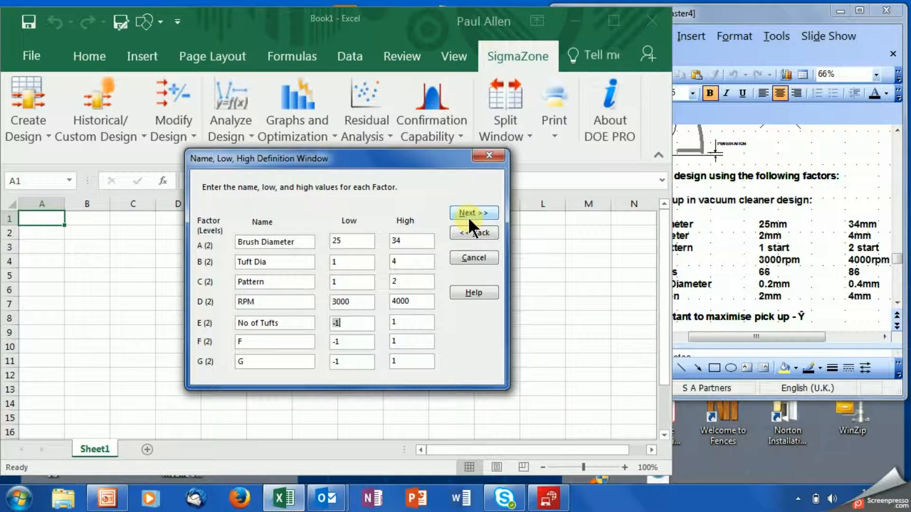
text(66)
click(412, 322)
text(86)
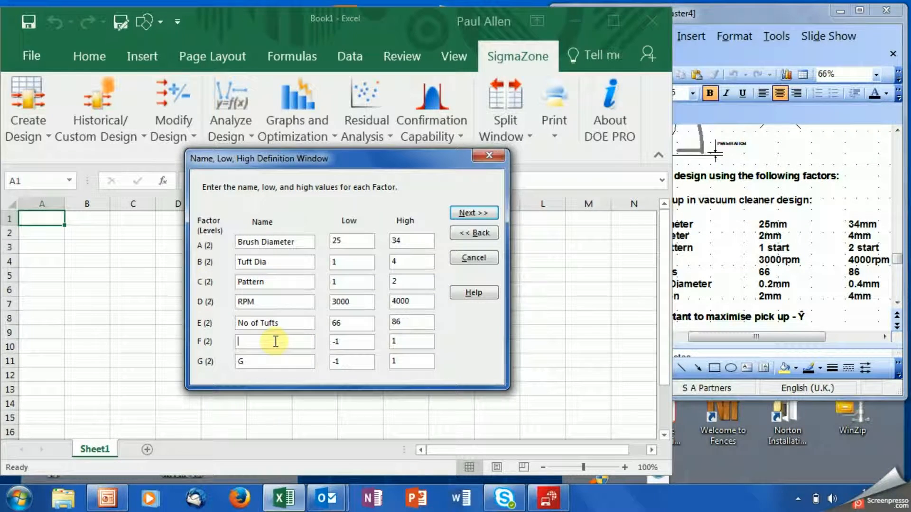
text(Brist)
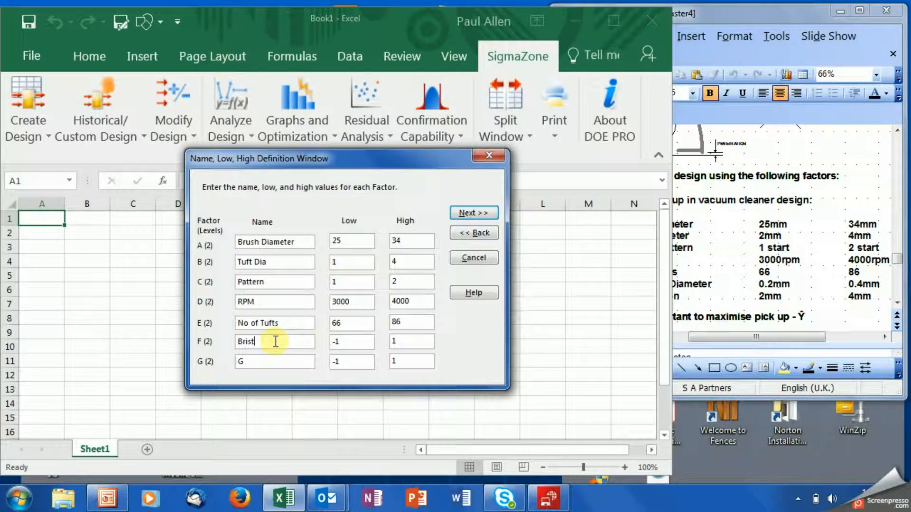
text(le)
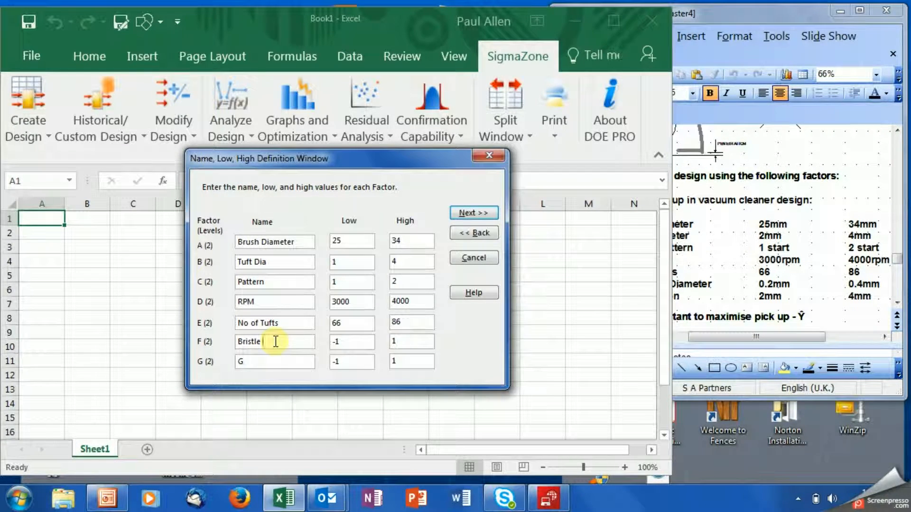
text(Diameter)
click(351, 341)
text(.2)
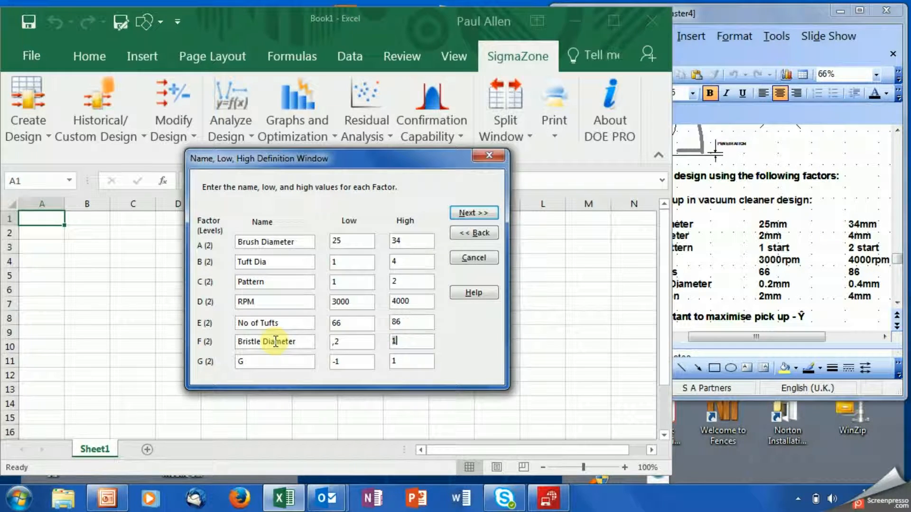
text(,4)
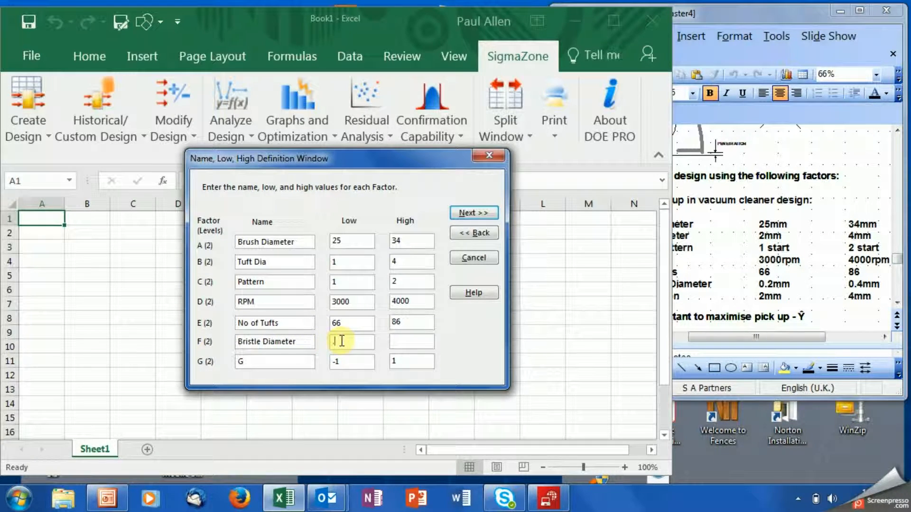
text(.2)
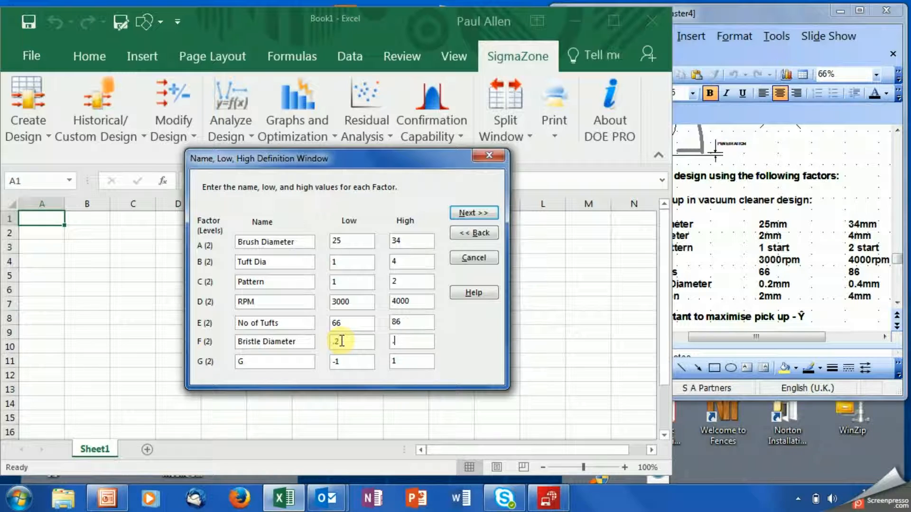
text(.4)
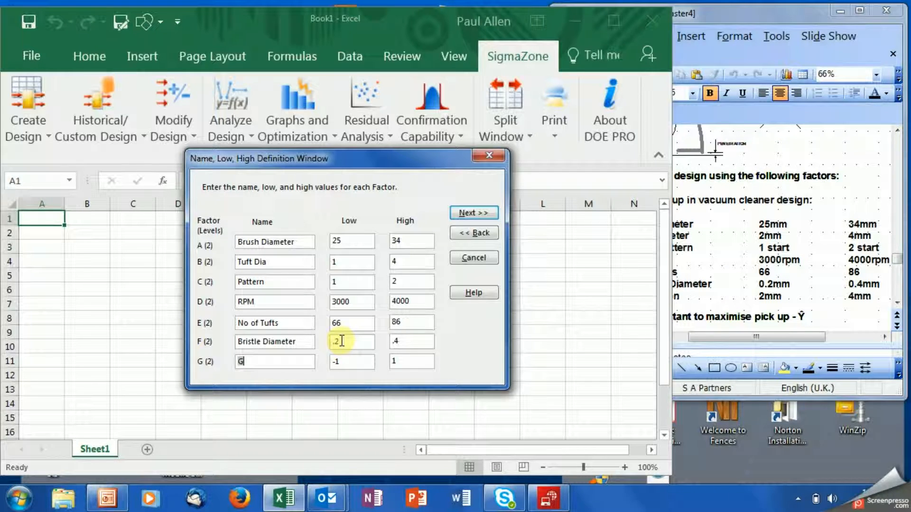
Define factor G as Impact 2–4, completing all seven factors.
text(1)
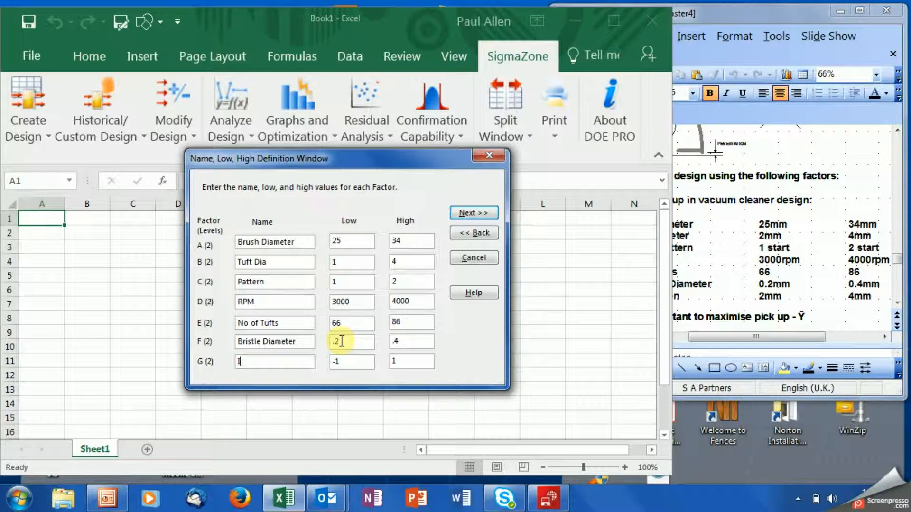
text(Impact)
click(351, 361)
text(2)
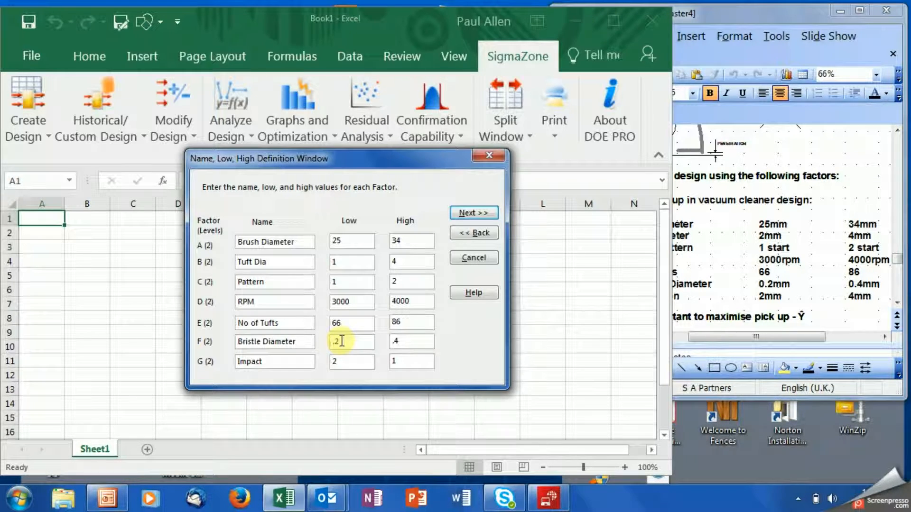
text(4)
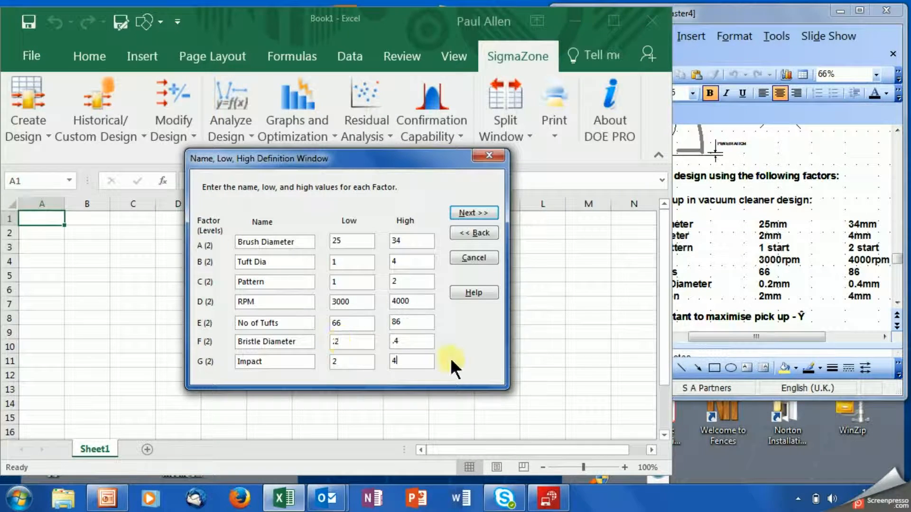
mouse_move(491, 380)
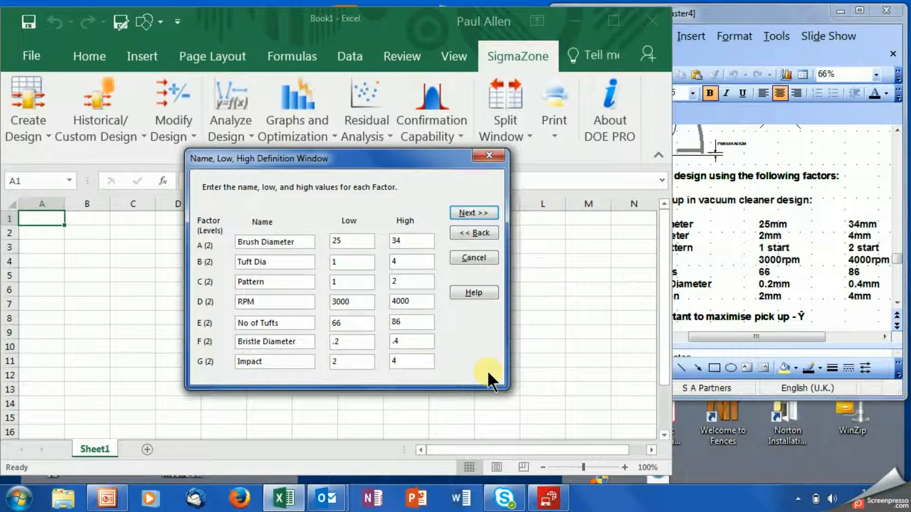
click(411, 361)
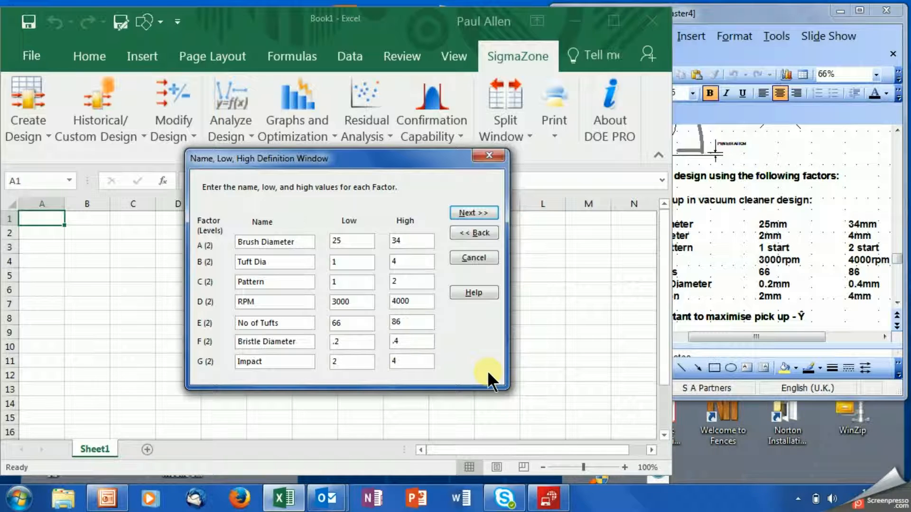
click(411, 362)
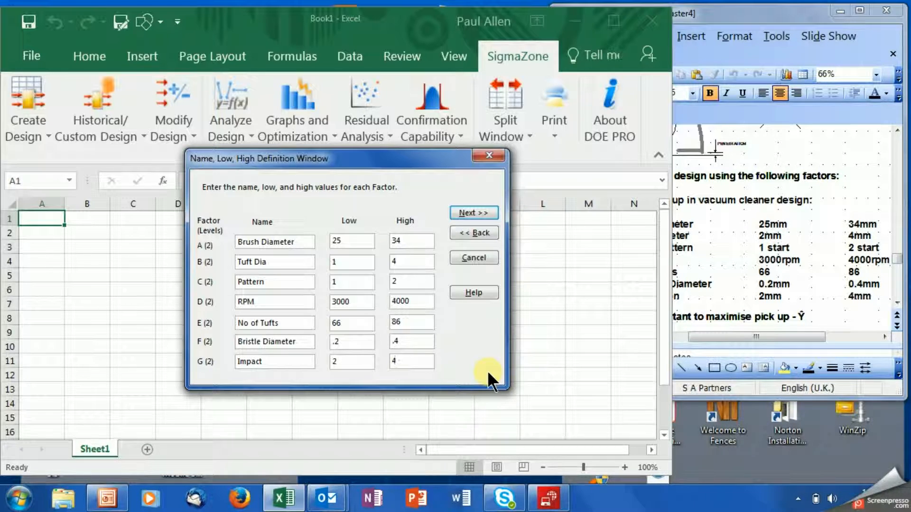
Advance to the Number of Replications/Responses step showing 1 response, 4 replications.
click(411, 361)
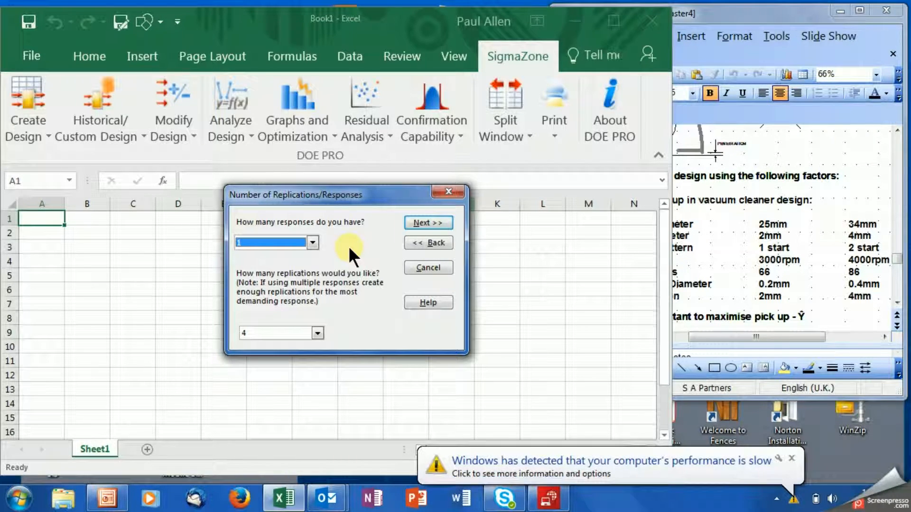
mouse_move(772, 457)
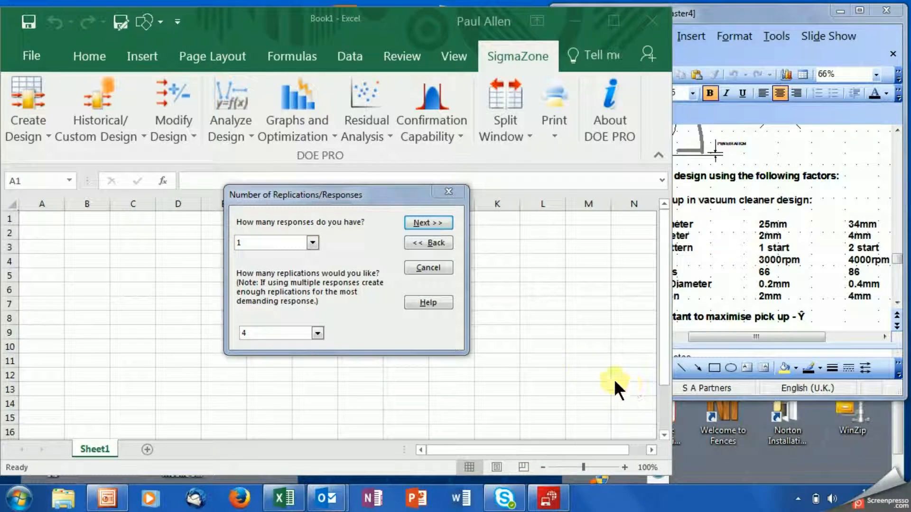
mouse_move(584, 372)
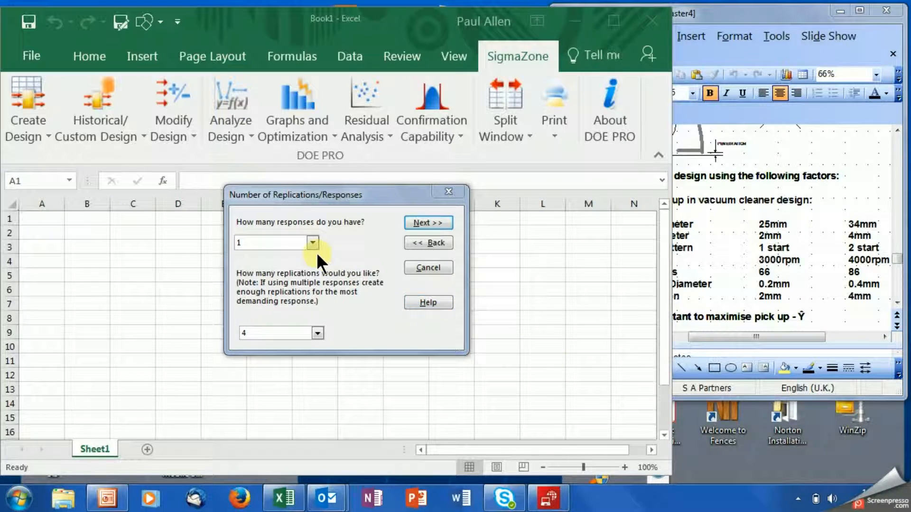
Set the number of responses to 2, keeping replications at 4.
click(312, 242)
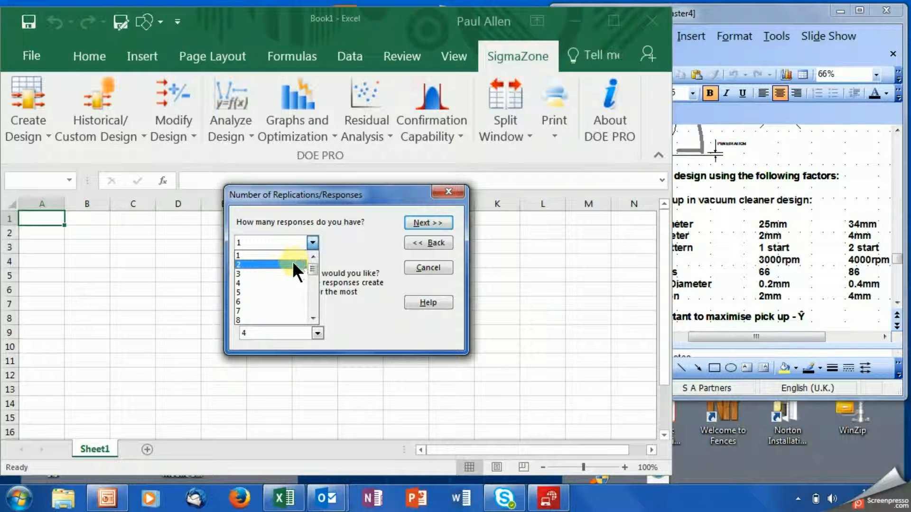
click(273, 265)
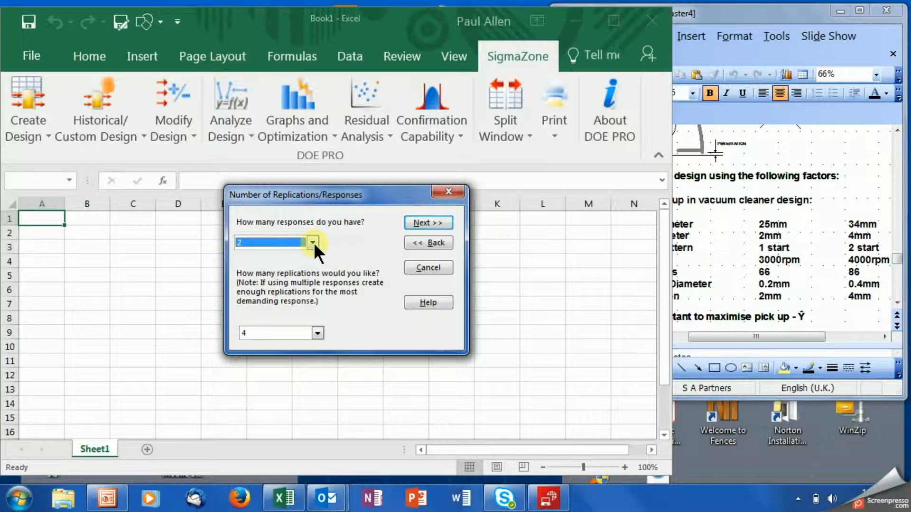
click(312, 242)
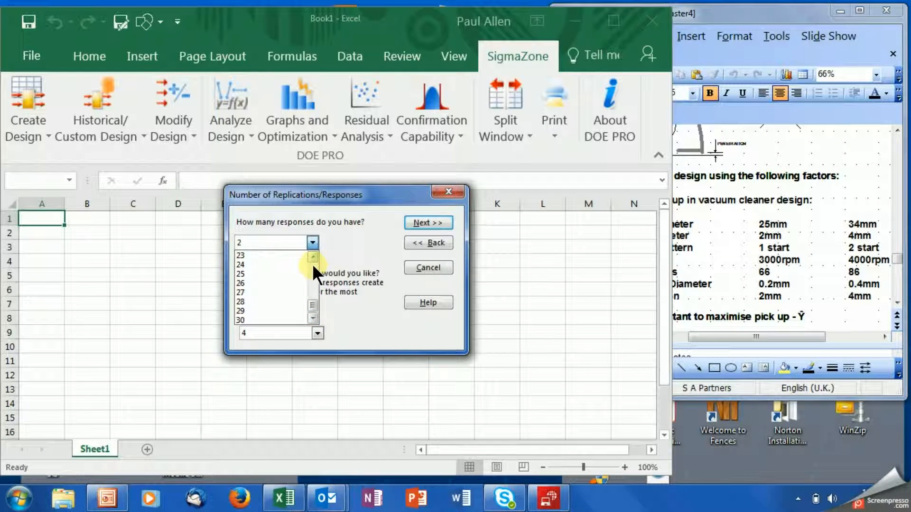
click(312, 258)
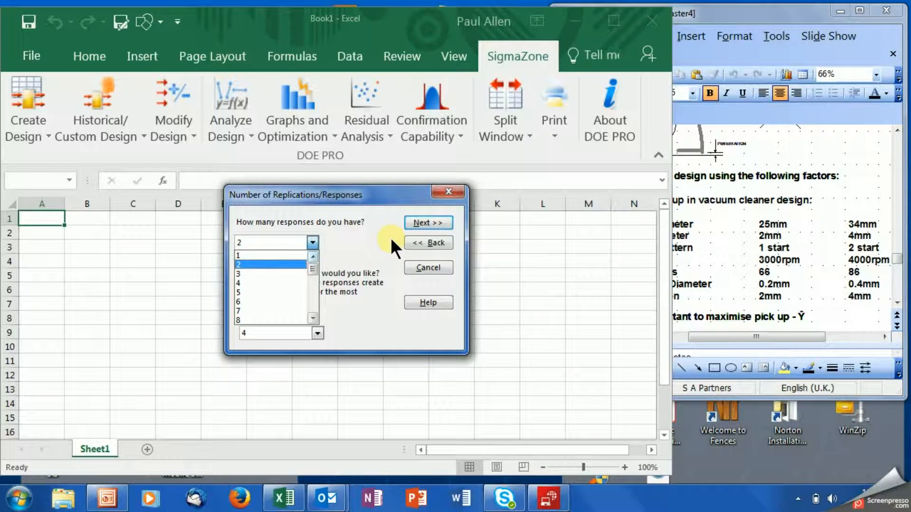
click(239, 265)
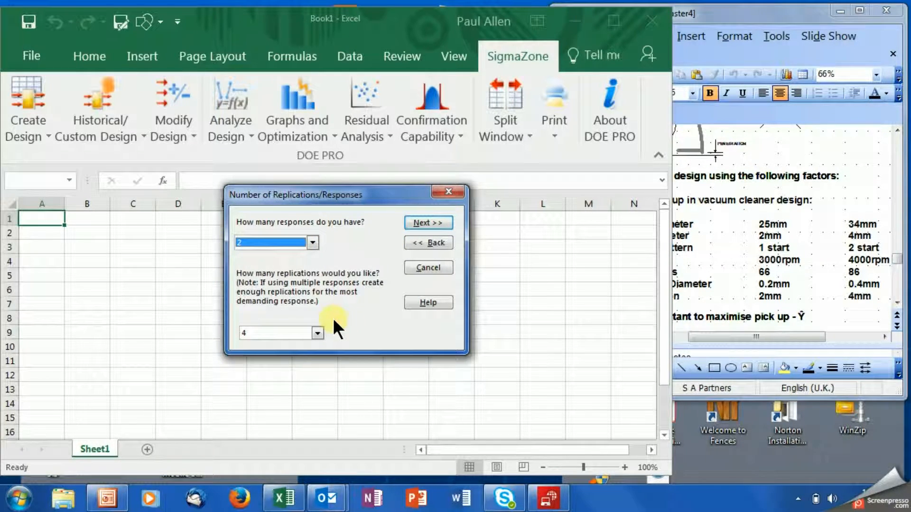
mouse_move(364, 337)
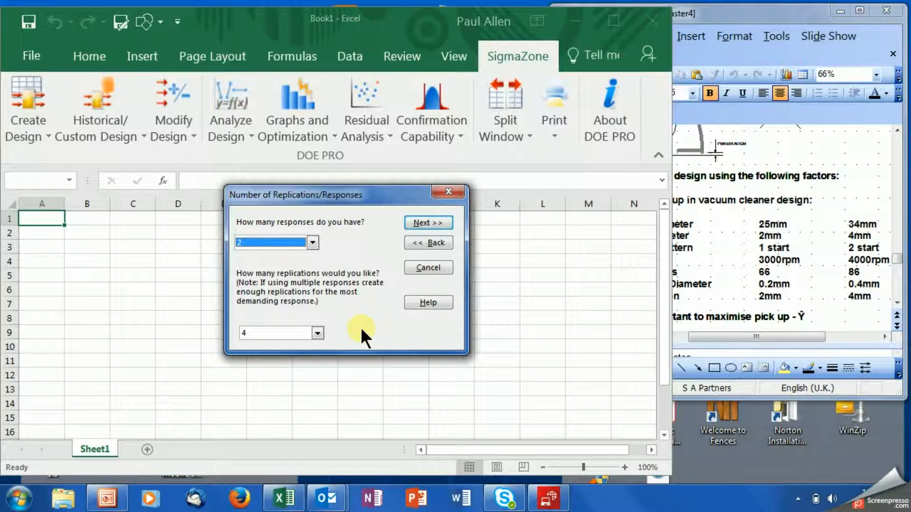
click(318, 333)
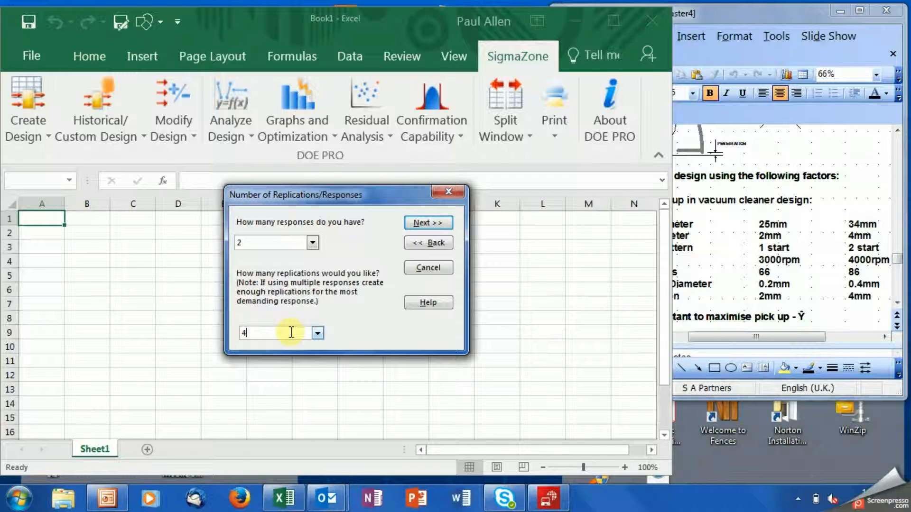
mouse_move(373, 246)
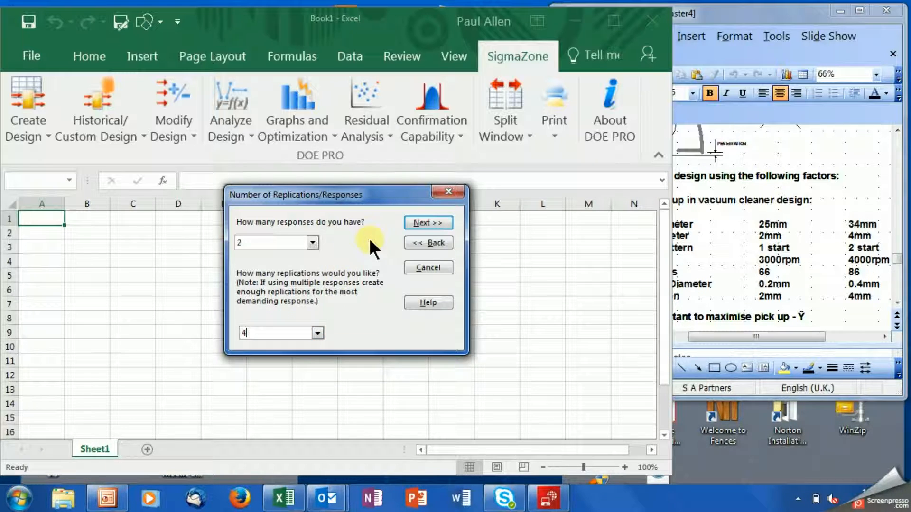
mouse_move(427, 222)
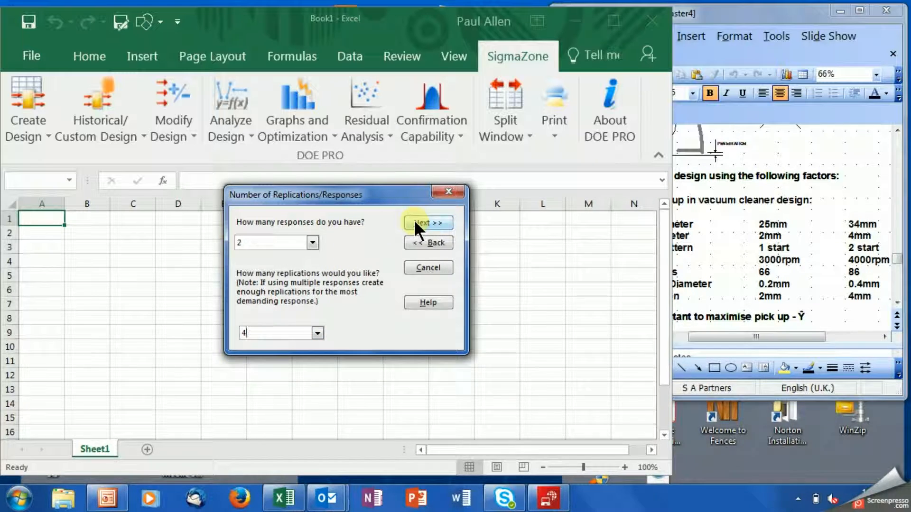
mouse_move(318, 333)
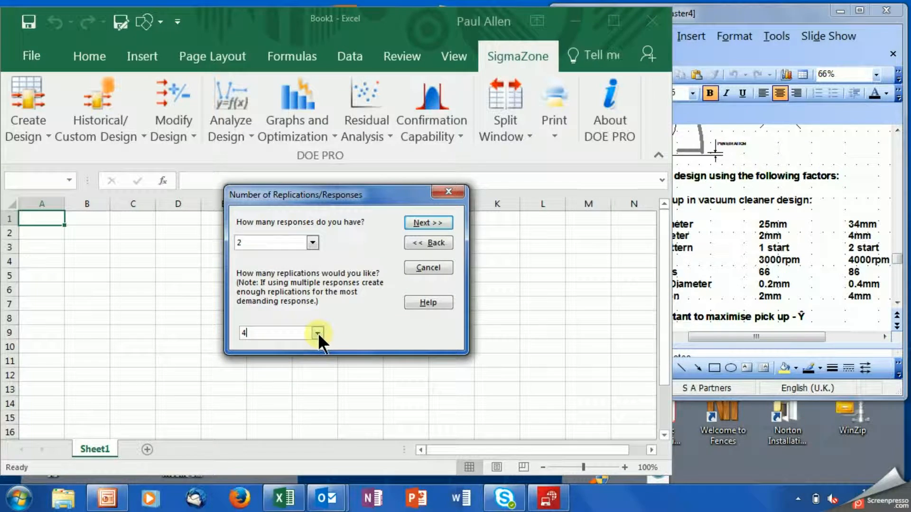
Keep 4 replications after reviewing the choices and advance to Response Names.
click(317, 333)
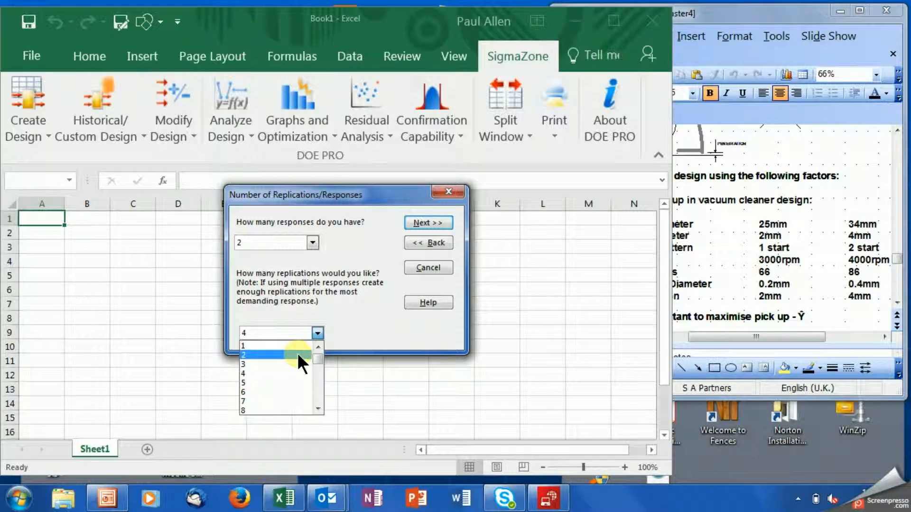
mouse_move(291, 364)
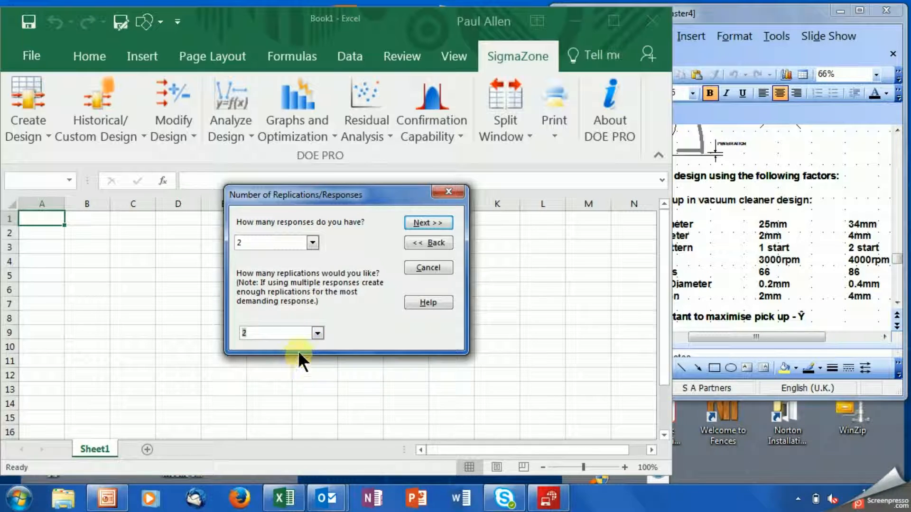
click(317, 333)
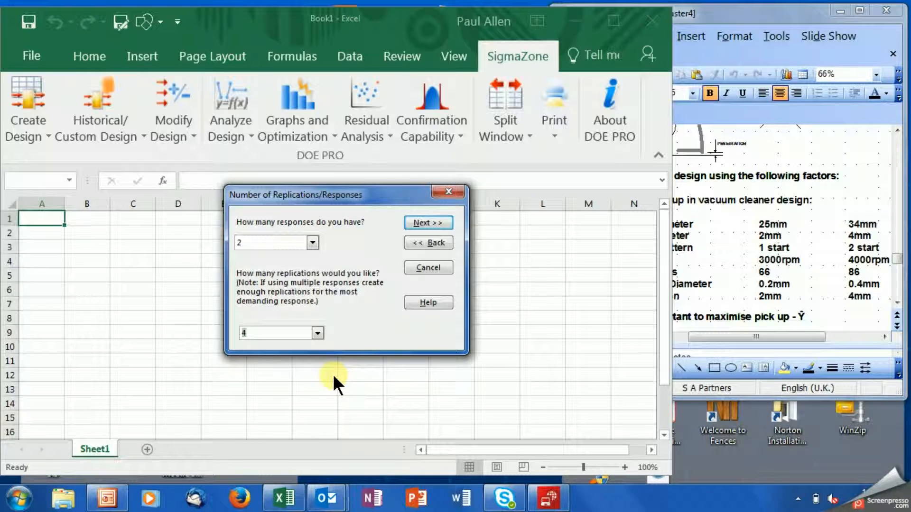
click(317, 332)
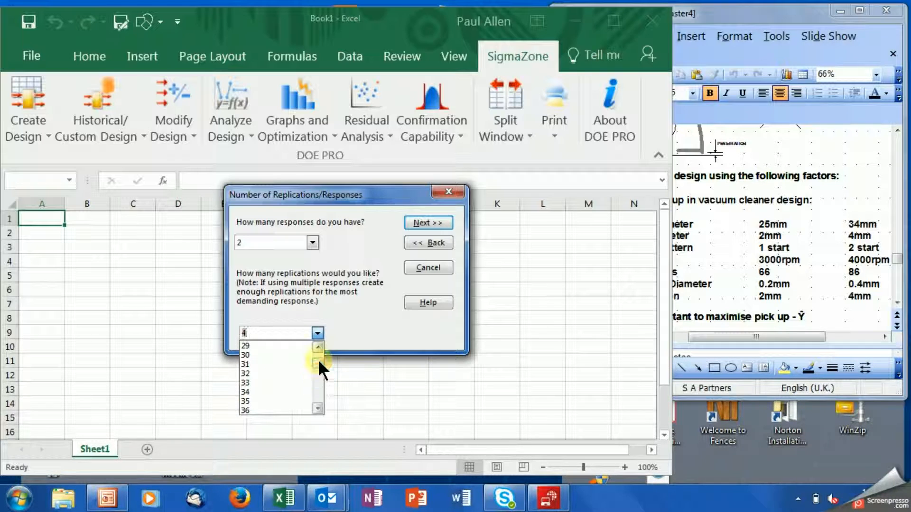
click(318, 347)
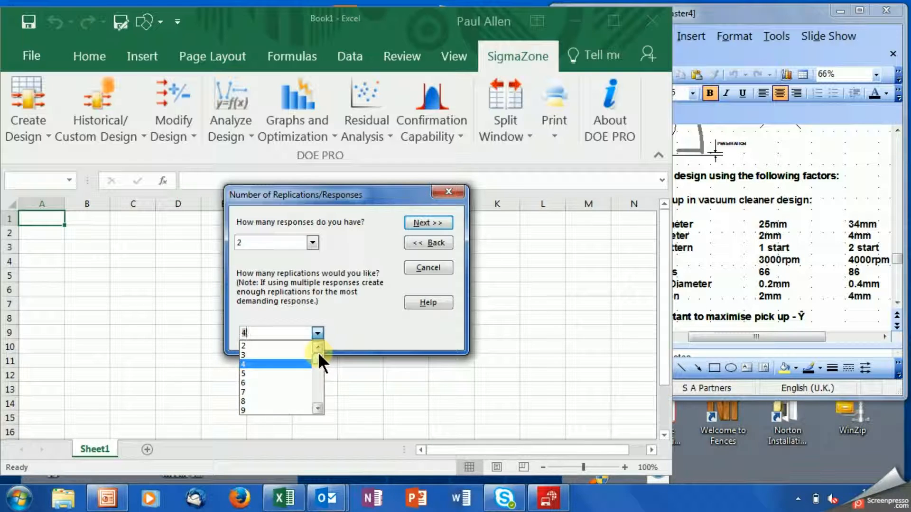
mouse_move(359, 389)
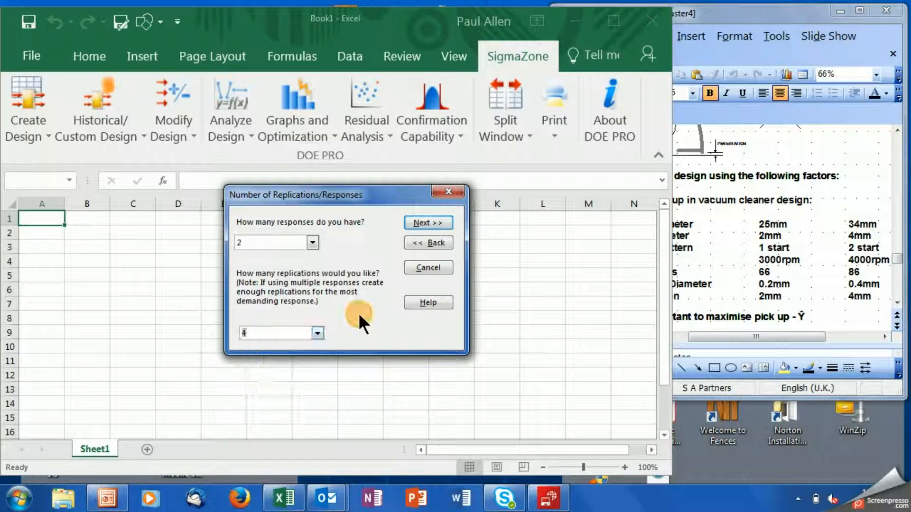
click(428, 222)
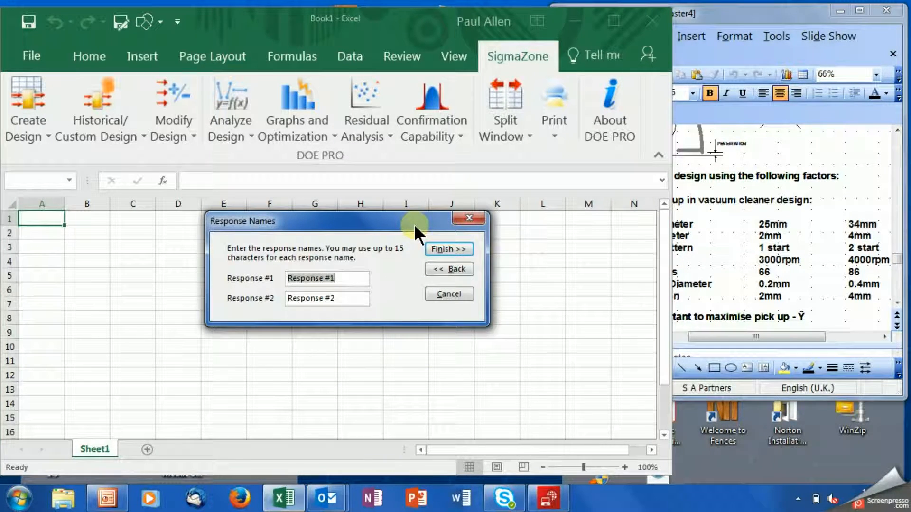
Name Response #1 'Pick up' and Response #2 'Cost', then generate the L12 worksheets.
text(Pick)
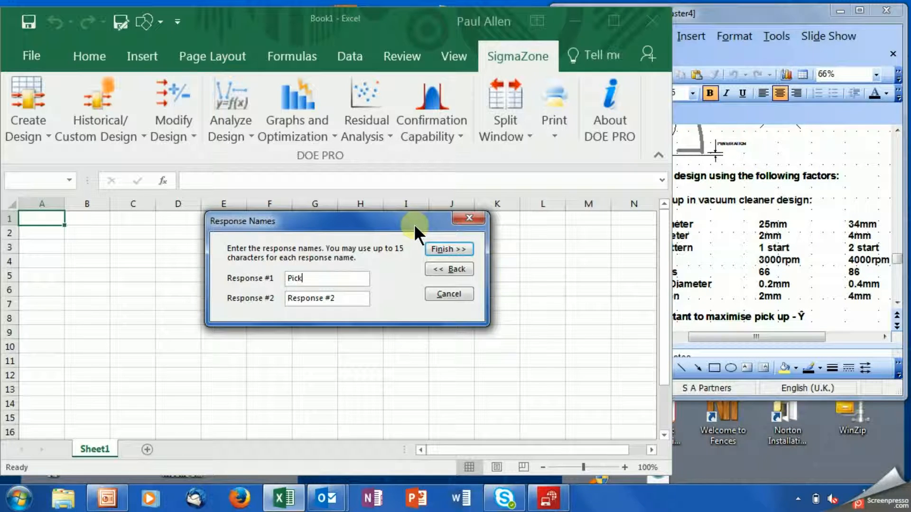
text(up)
click(326, 298)
text(Cost)
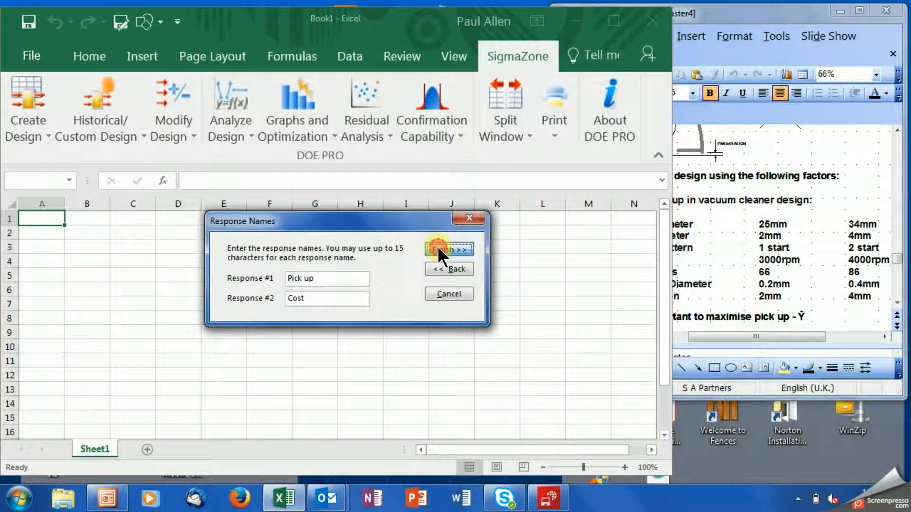
click(449, 249)
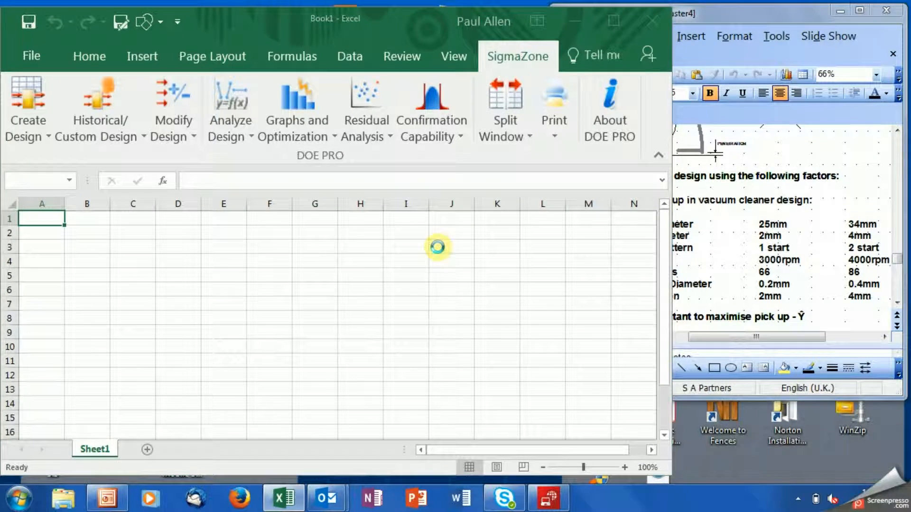
mouse_move(440, 255)
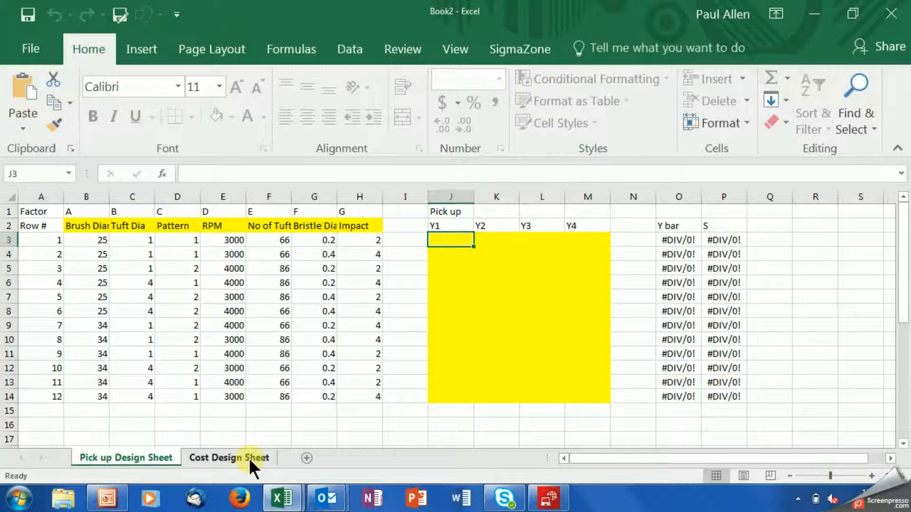
Review the Cost and Pick up Design Sheets and run 1's factor settings and reading cells.
click(228, 457)
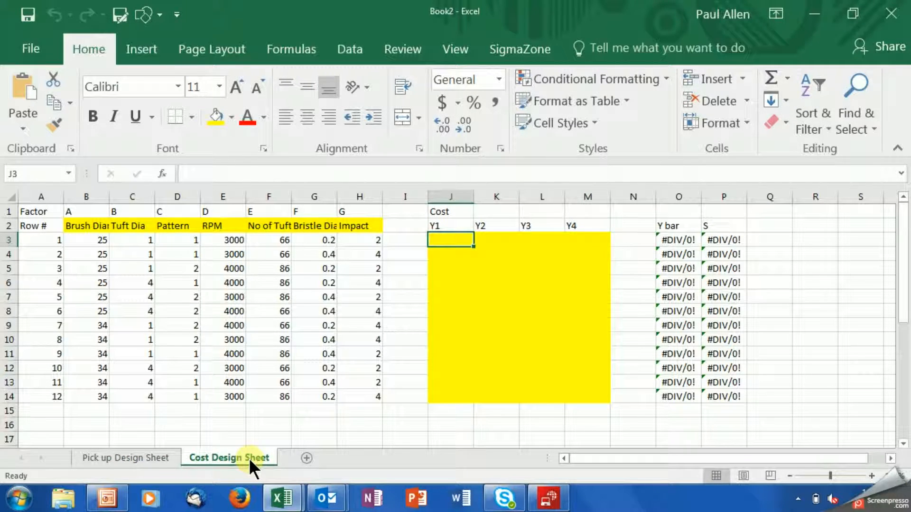
click(125, 457)
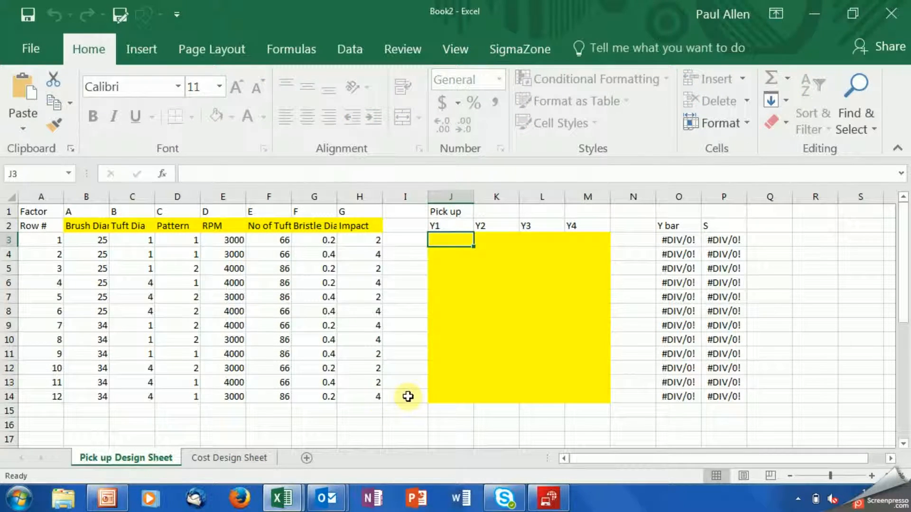
mouse_move(428, 337)
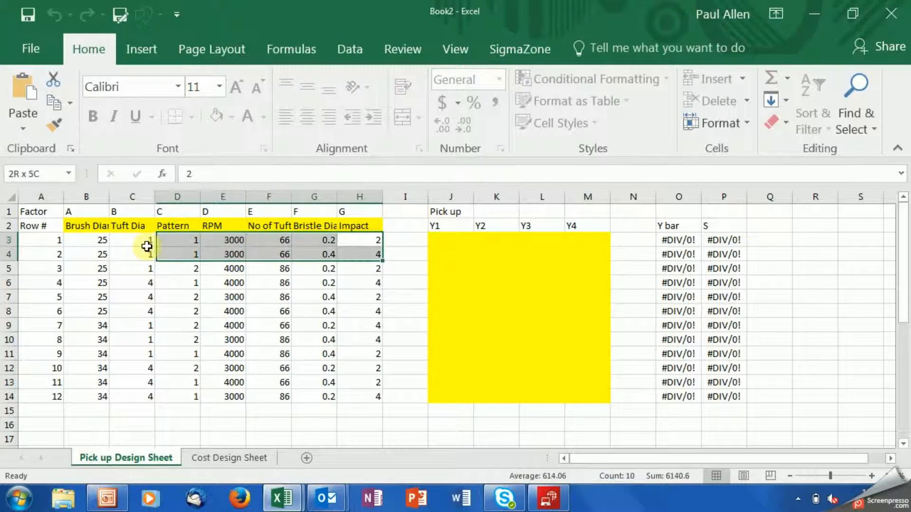
click(405, 239)
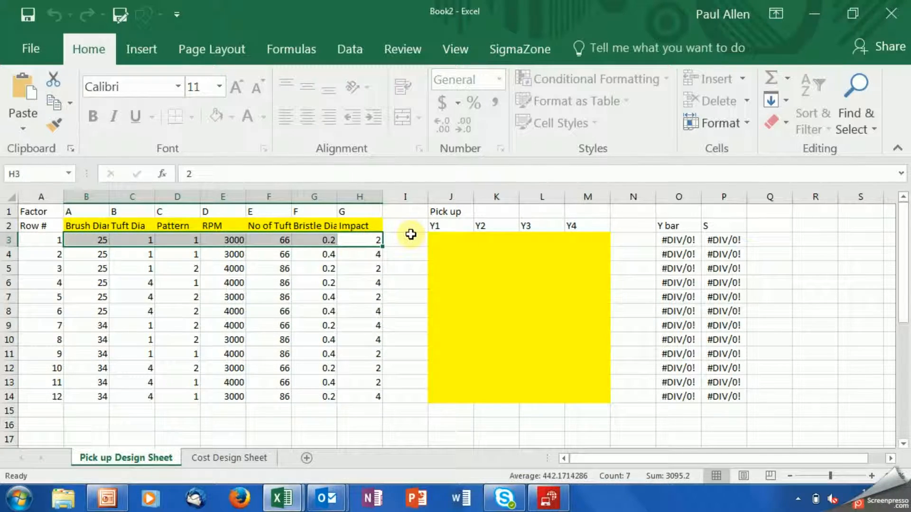
click(495, 239)
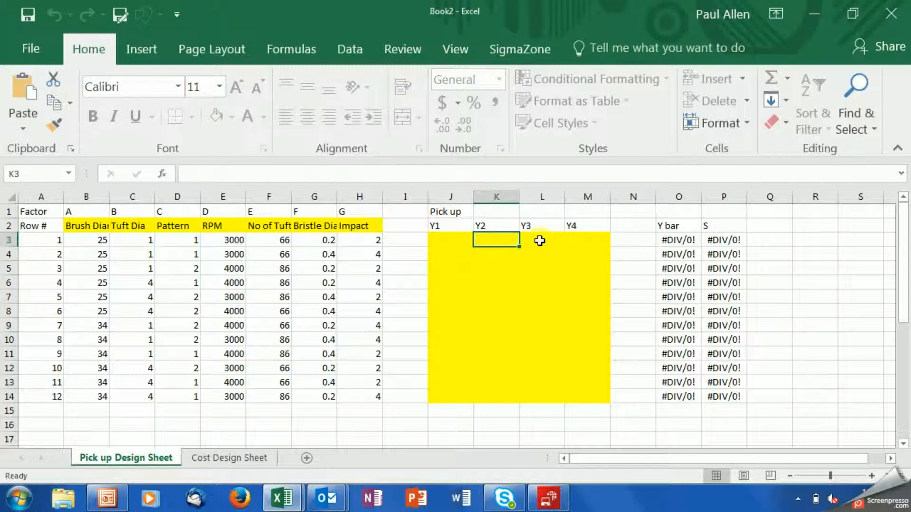
click(587, 239)
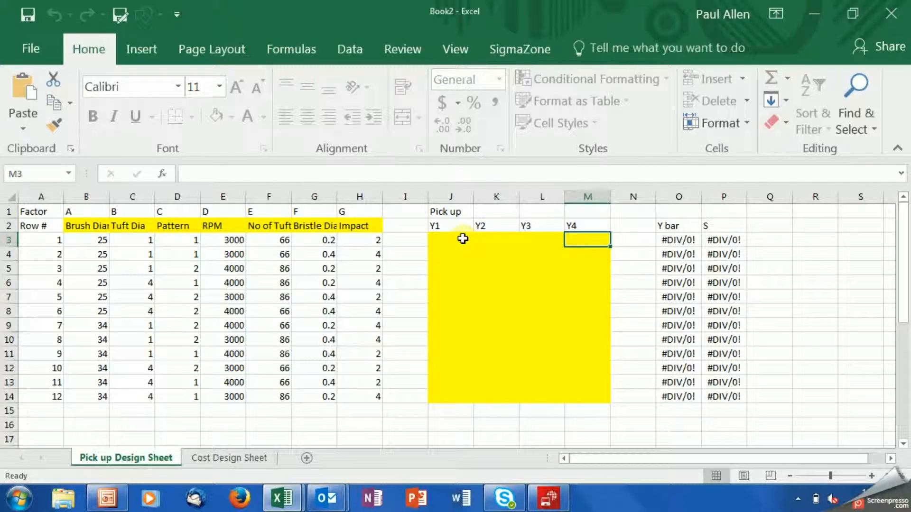
Enter run 1 readings 34, 36, 33, 39 in Y1–Y4 and run 2's 56, 66.
click(450, 239)
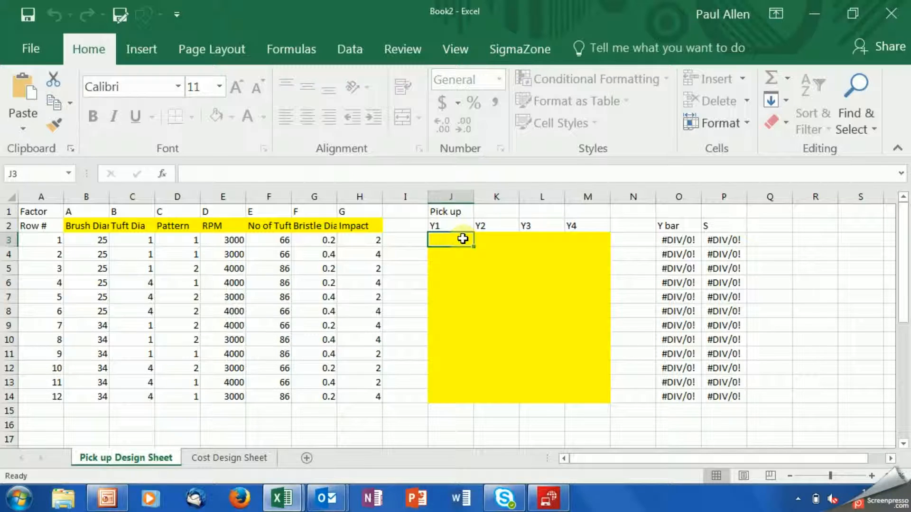
text(34)
click(497, 240)
text(36)
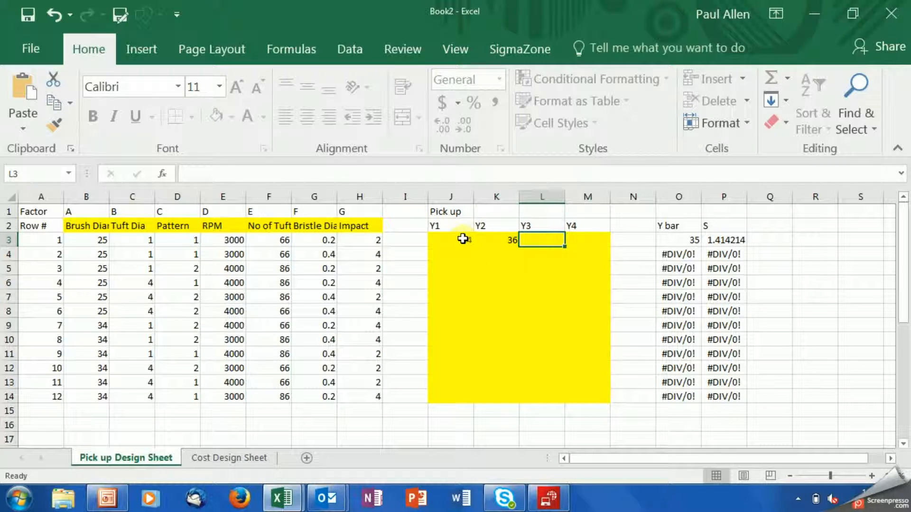
text(33)
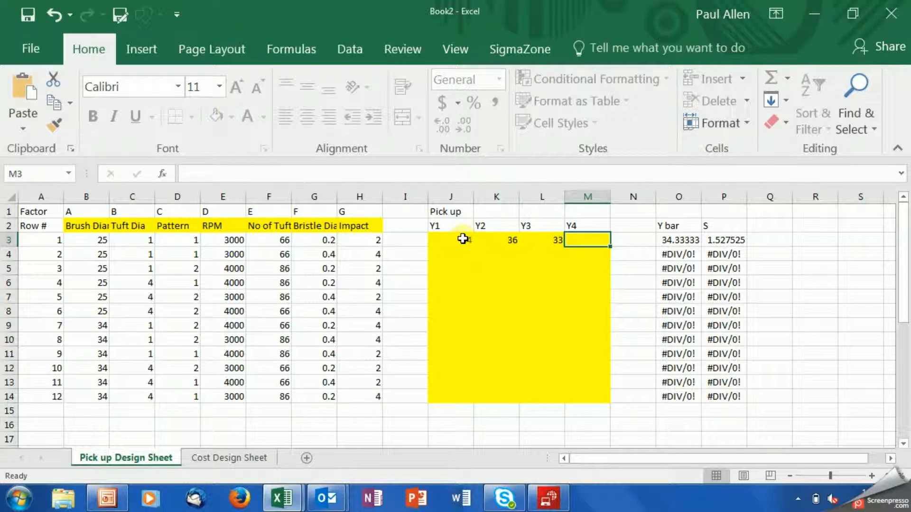
text(39)
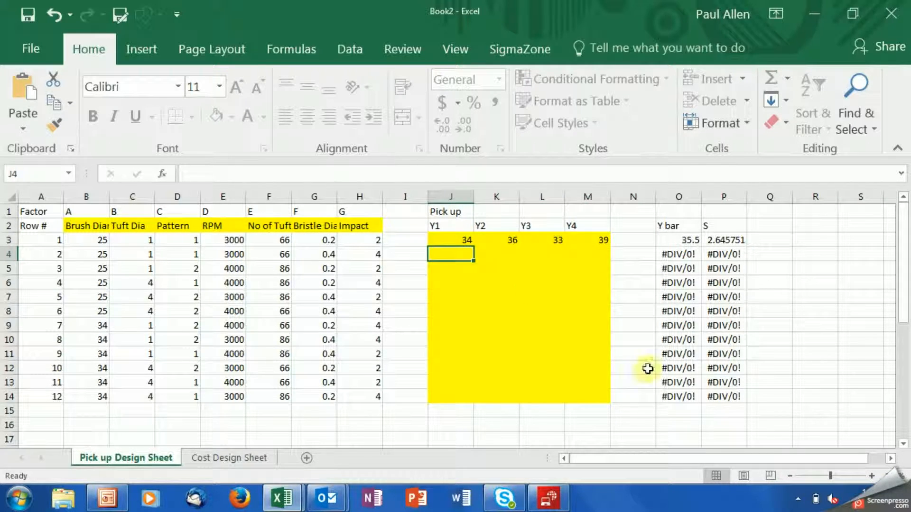
text(56)
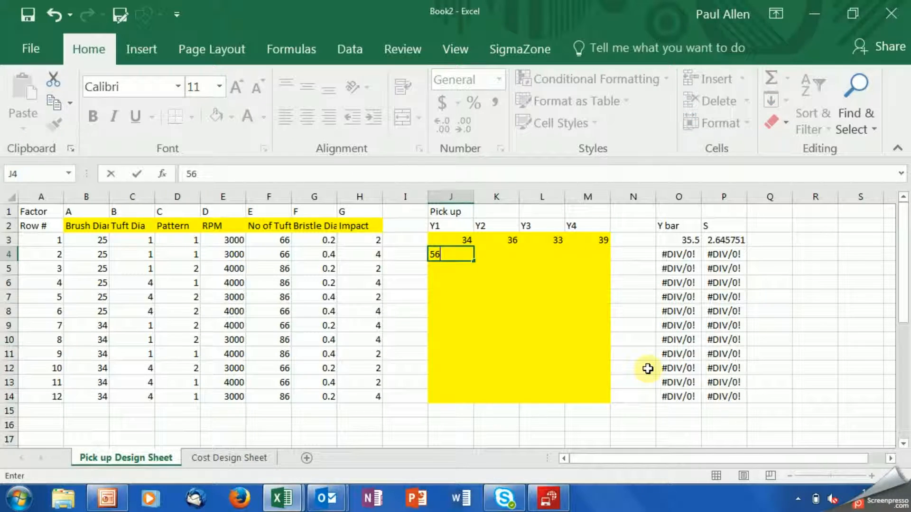
text(66)
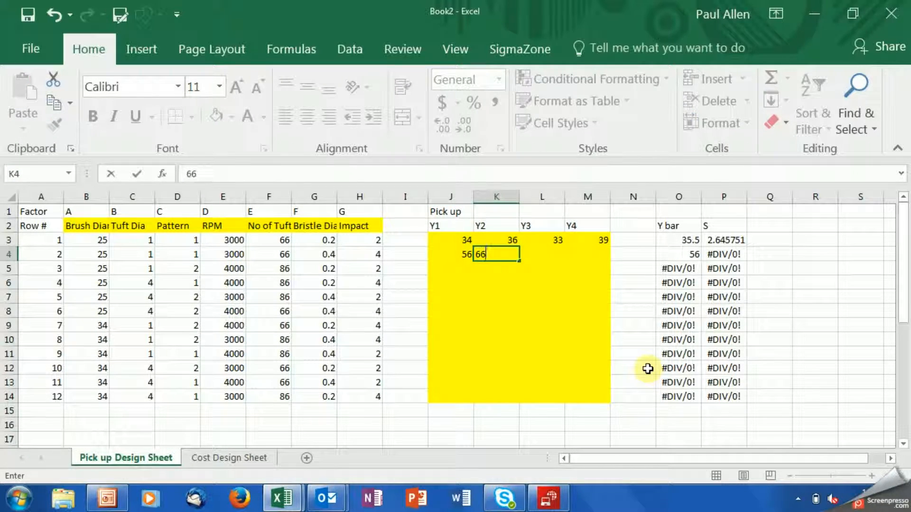